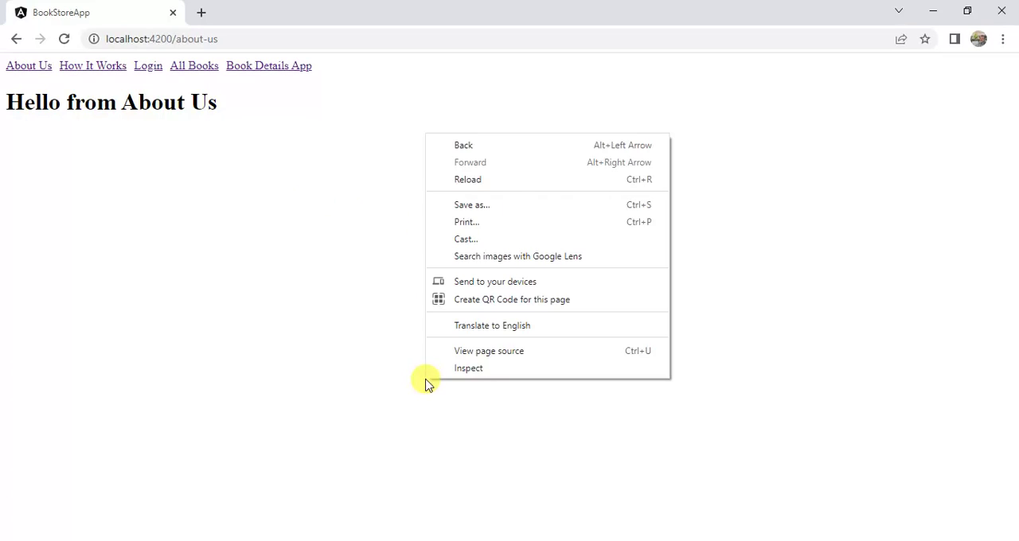
Inspect the About Us page and switch DevTools to the Network panel.
{"action": "left_click", "coordinate": [468, 370]}
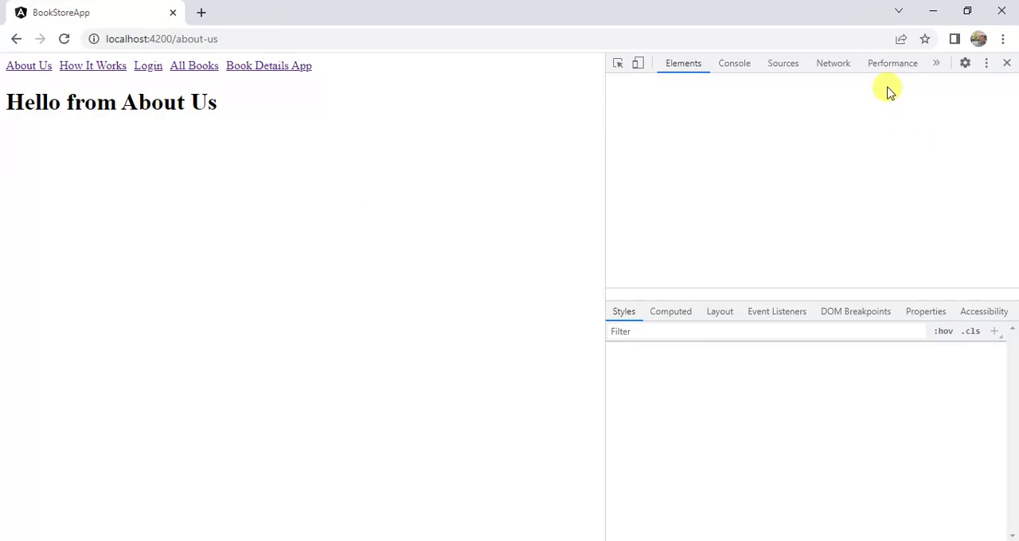
{"action": "left_click", "coordinate": [833, 63]}
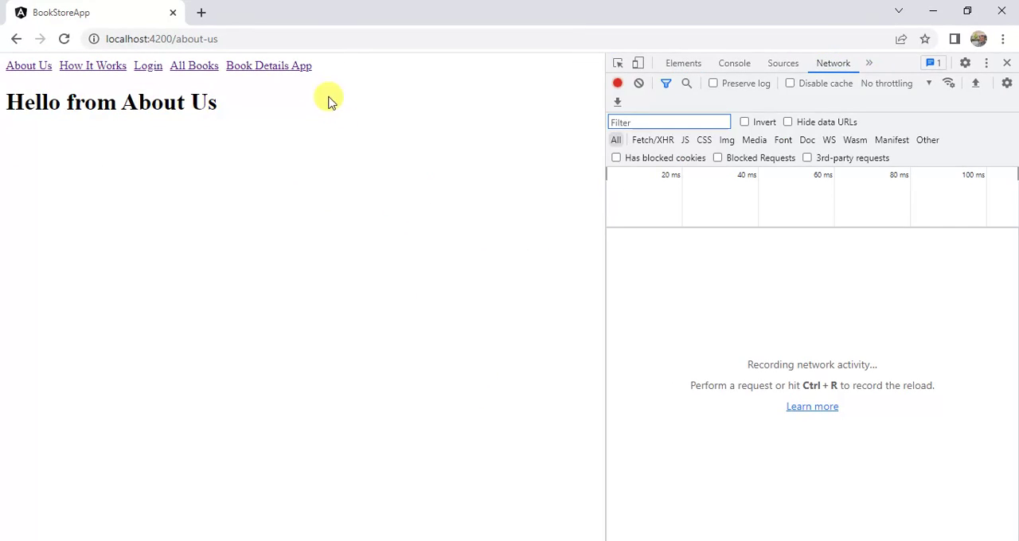
{"action": "mouse_move", "coordinate": [331, 150]}
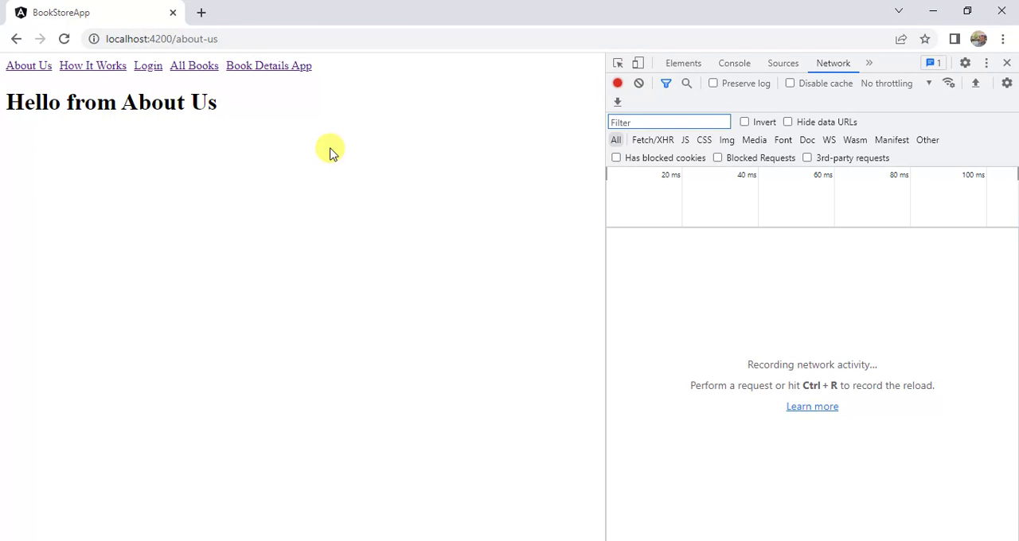
{"action": "mouse_move", "coordinate": [209, 57]}
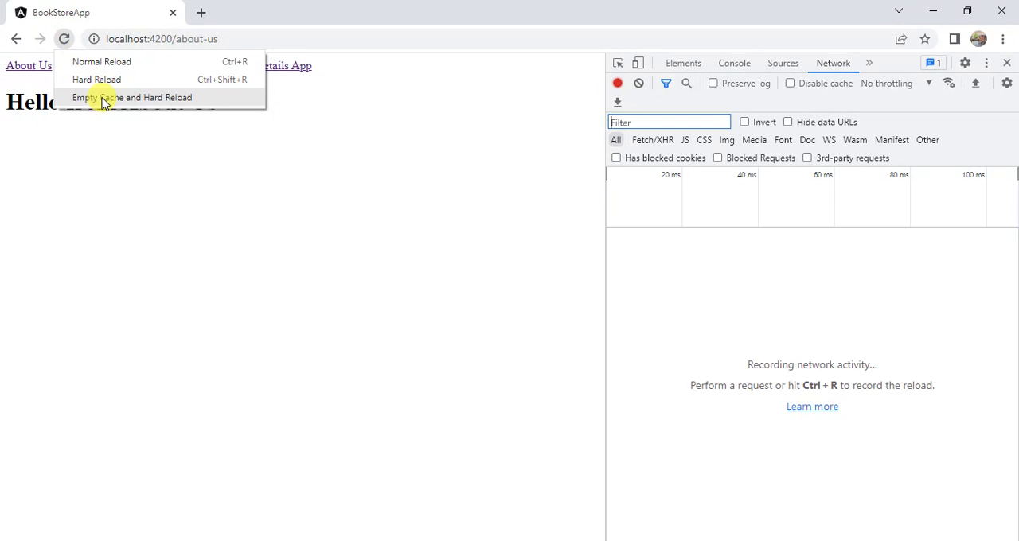
Empty the cache and hard-reload so the page's nine requests are listed.
{"action": "left_click", "coordinate": [134, 97]}
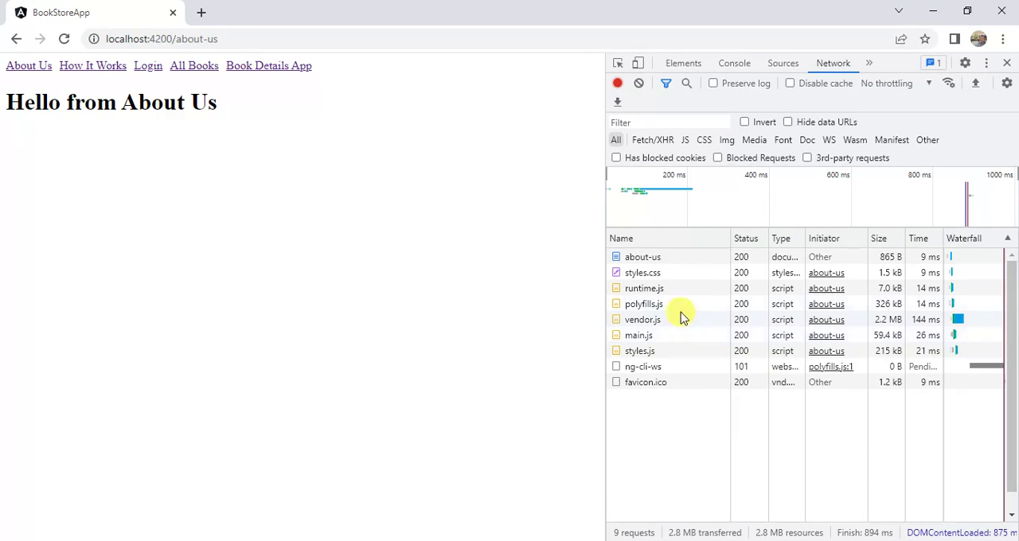
{"action": "mouse_move", "coordinate": [714, 401]}
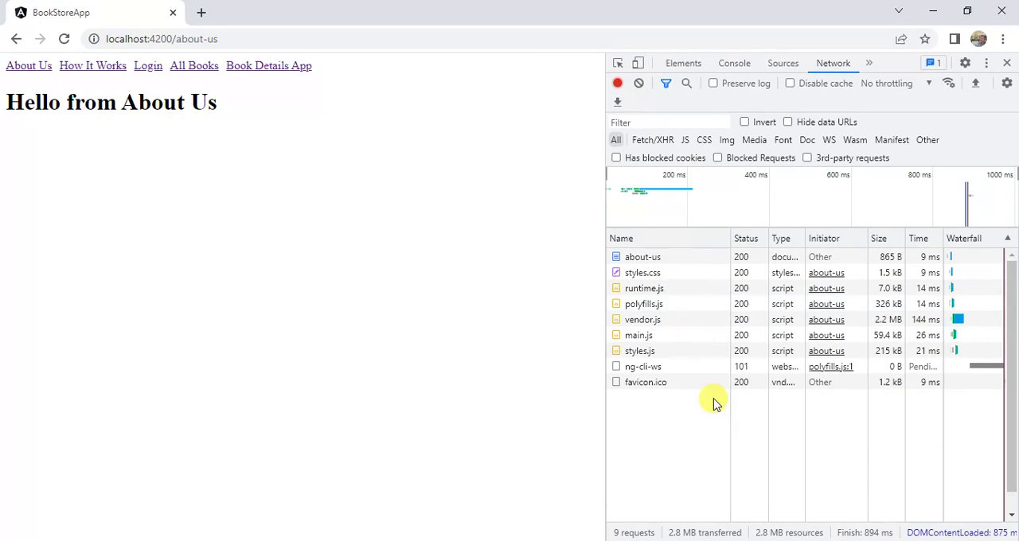
{"action": "mouse_move", "coordinate": [698, 532]}
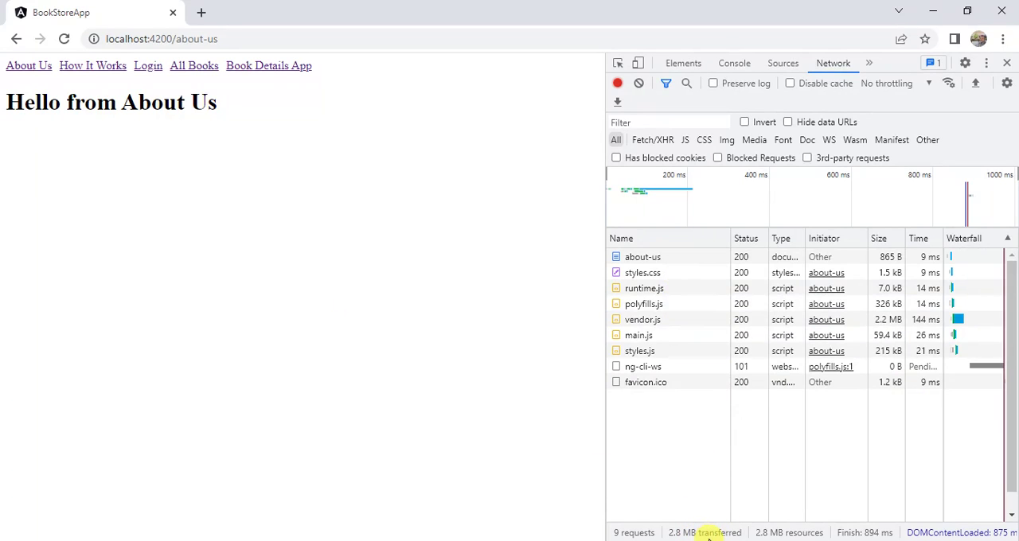
{"action": "mouse_move", "coordinate": [434, 354]}
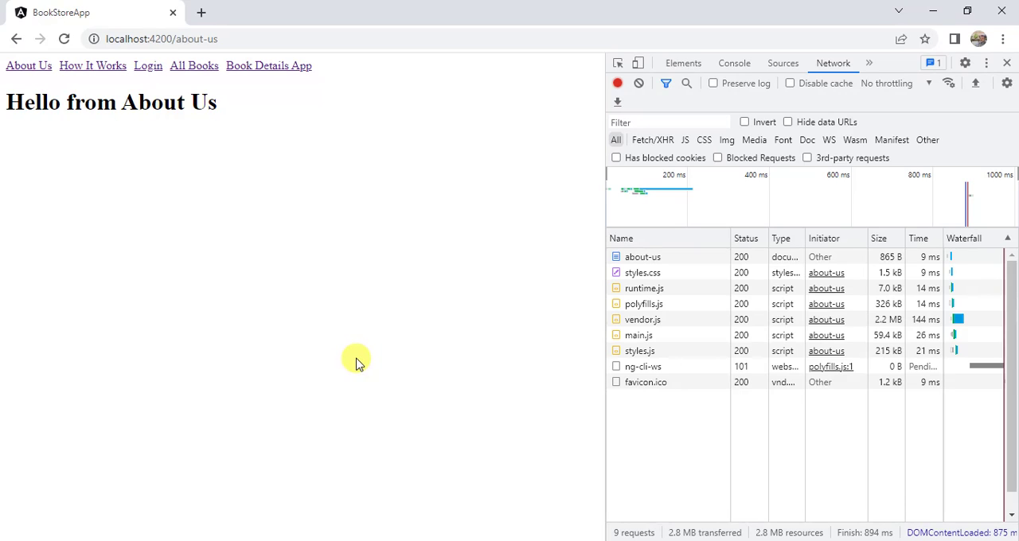
{"action": "mouse_move", "coordinate": [304, 251]}
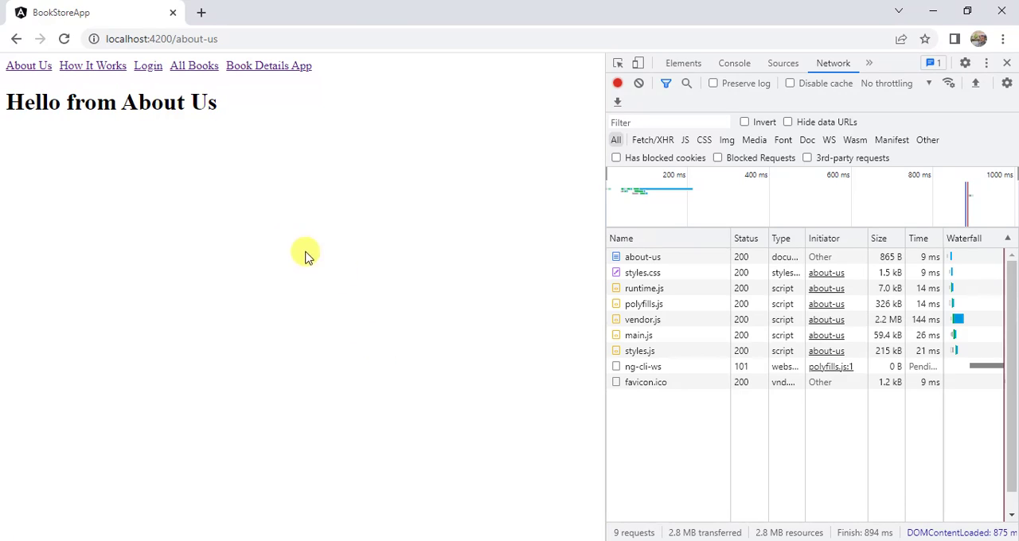
{"action": "mouse_move", "coordinate": [672, 532]}
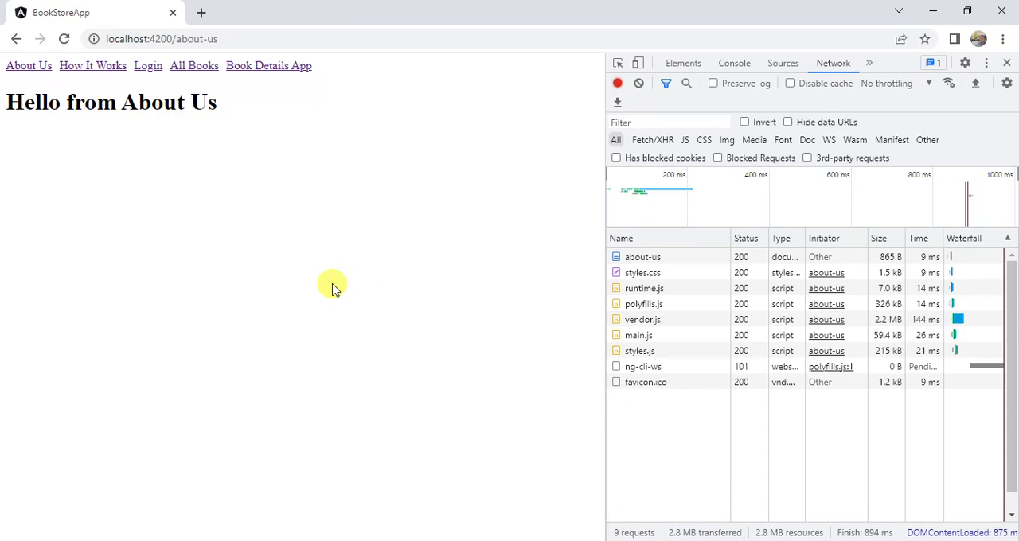
{"action": "mouse_move", "coordinate": [325, 283]}
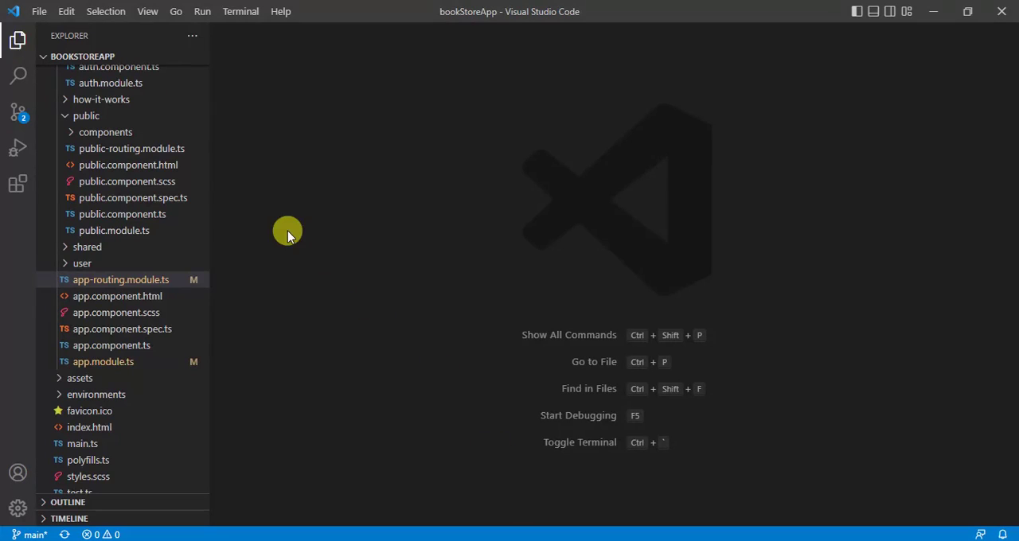
View app.module.ts importing AuthModule, UserModule, PublicModule, SharedModule and AppRoutingModule.
{"action": "double_click", "coordinate": [102, 361]}
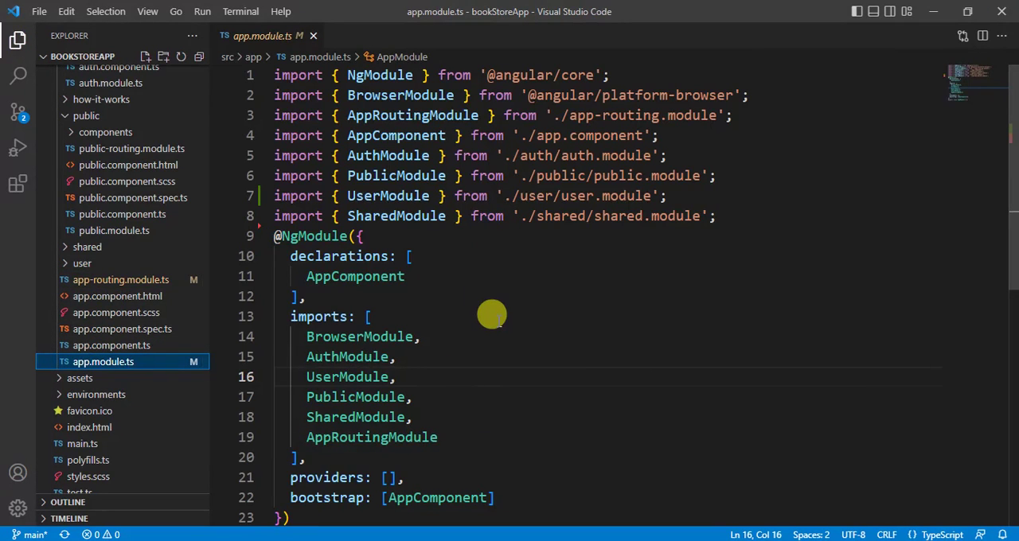
{"action": "scroll", "scroll_direction": "down", "scroll_amount": 3}
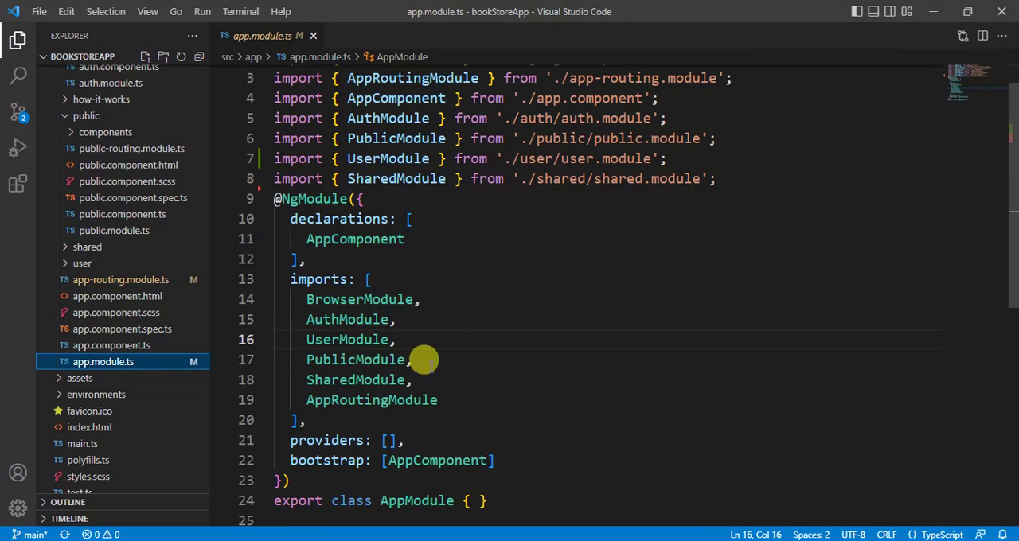
{"action": "mouse_move", "coordinate": [462, 369]}
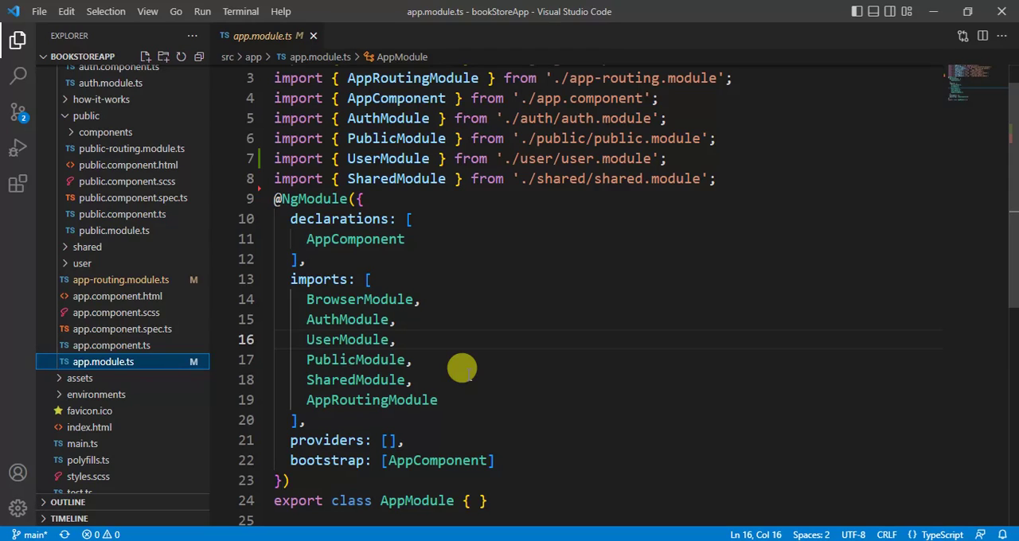
{"action": "mouse_move", "coordinate": [482, 351]}
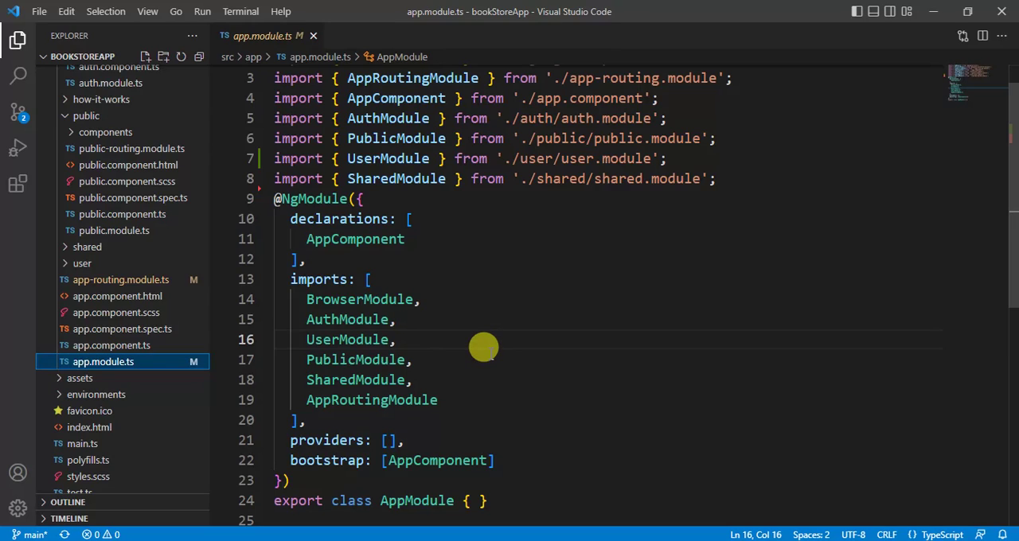
{"action": "mouse_move", "coordinate": [481, 342]}
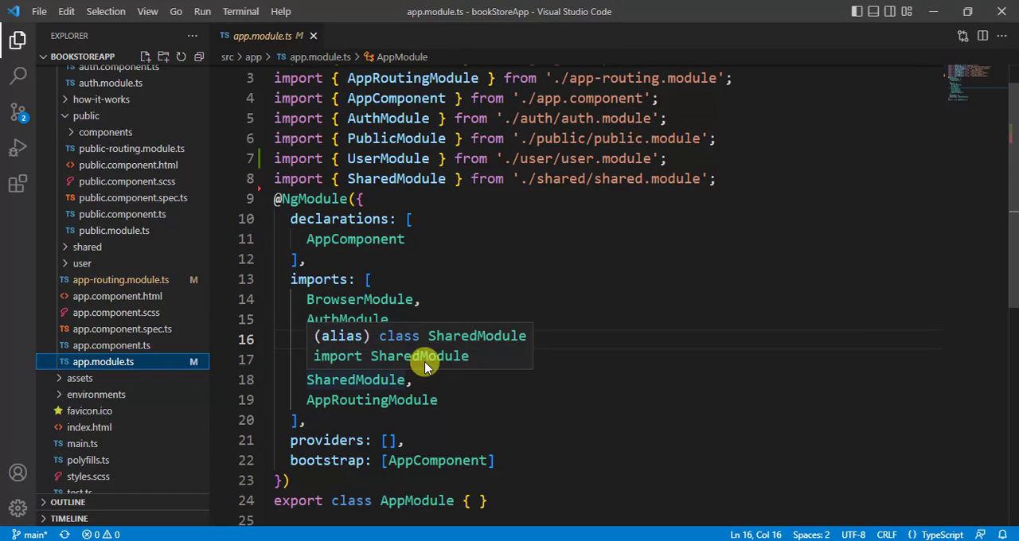
{"action": "mouse_move", "coordinate": [338, 300]}
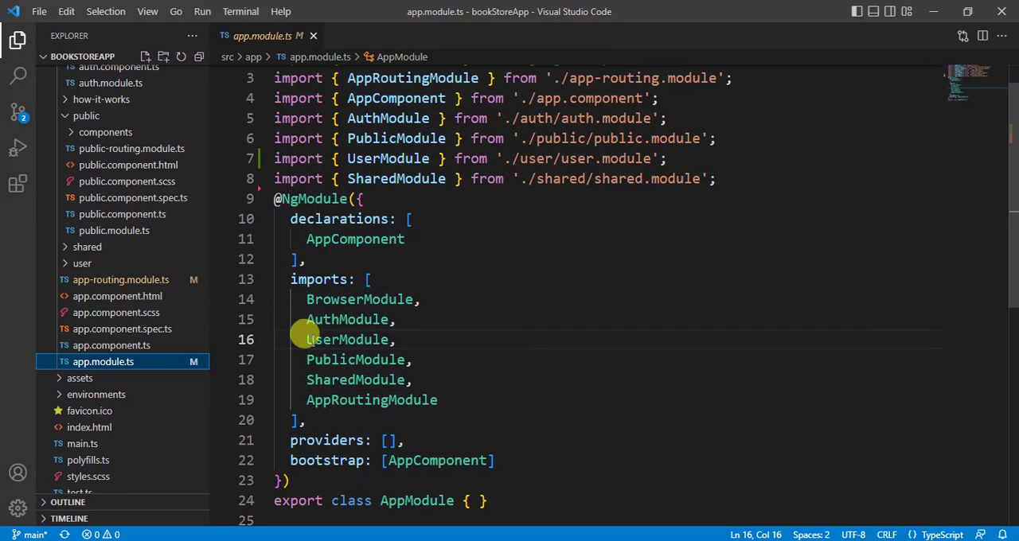
{"action": "mouse_move", "coordinate": [315, 379]}
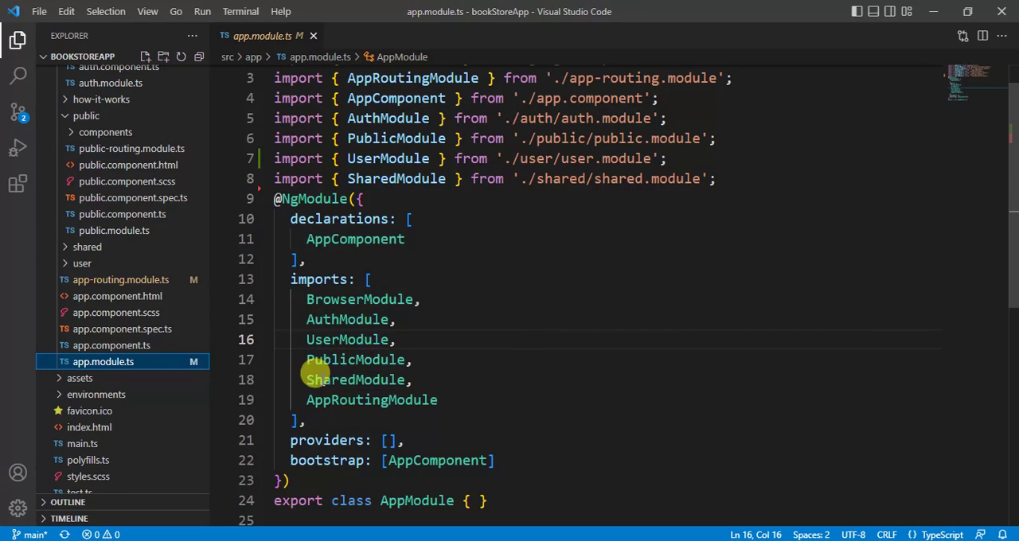
{"action": "mouse_move", "coordinate": [379, 377]}
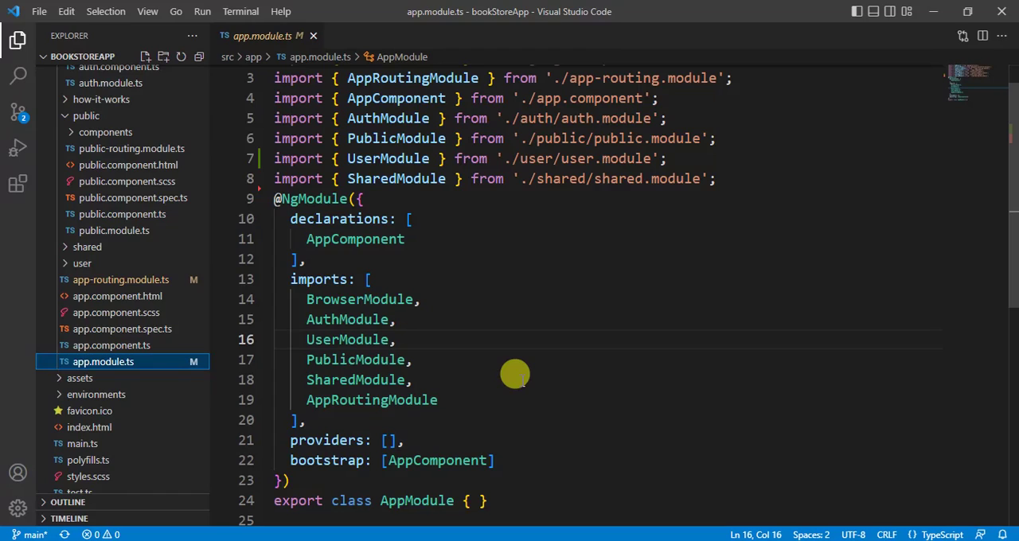
{"action": "mouse_move", "coordinate": [424, 335]}
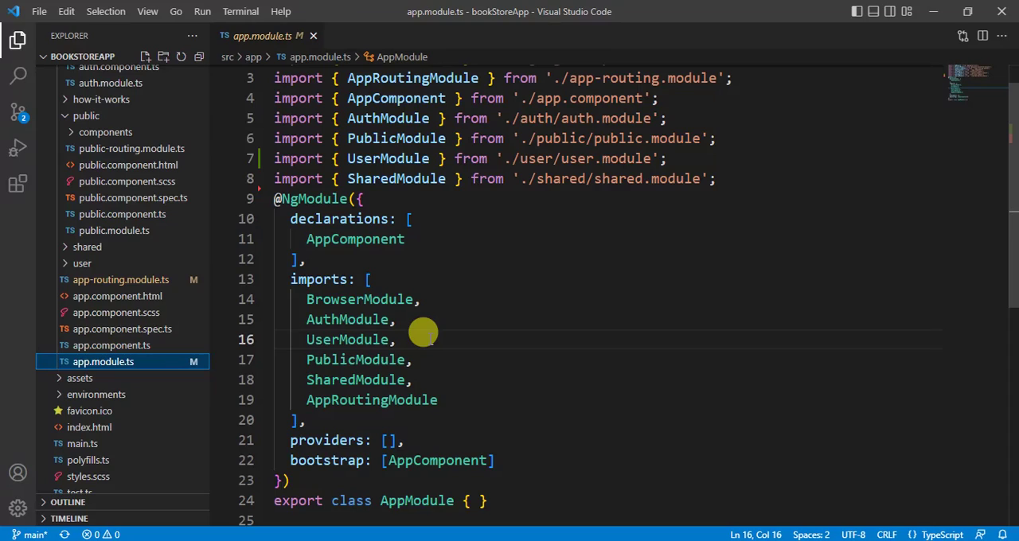
{"action": "mouse_move", "coordinate": [462, 371]}
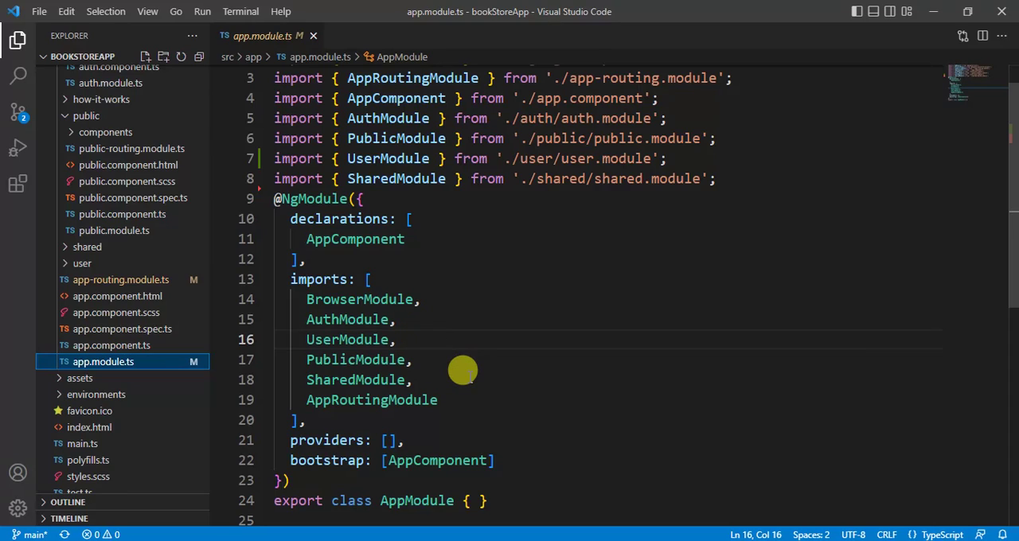
{"action": "mouse_move", "coordinate": [444, 350]}
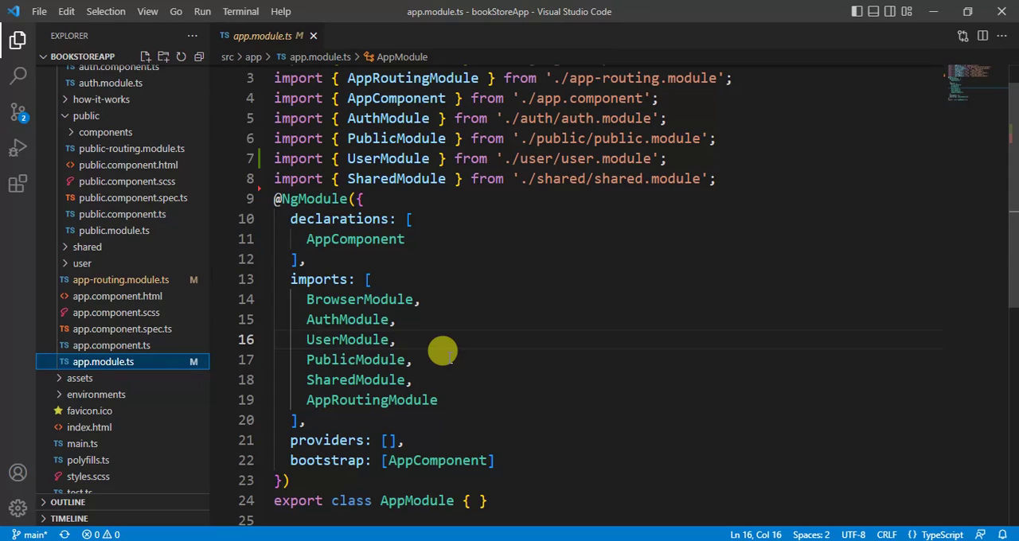
{"action": "mouse_move", "coordinate": [440, 347]}
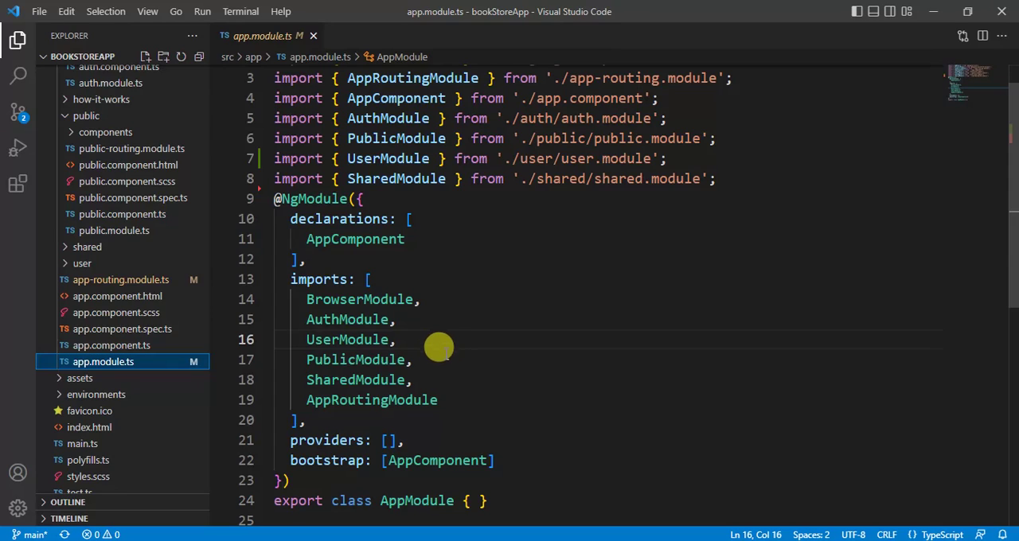
{"action": "mouse_move", "coordinate": [427, 350]}
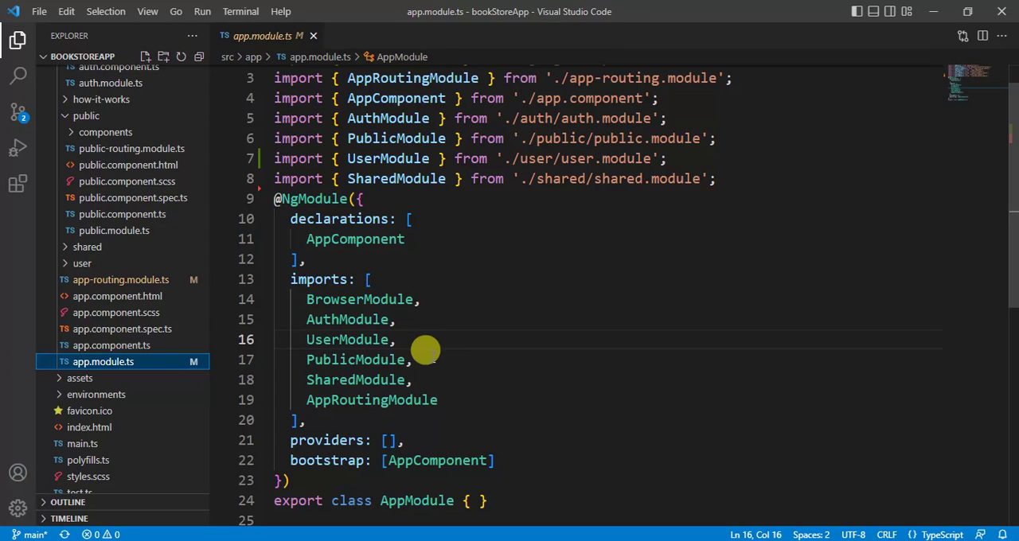
{"action": "mouse_move", "coordinate": [422, 361]}
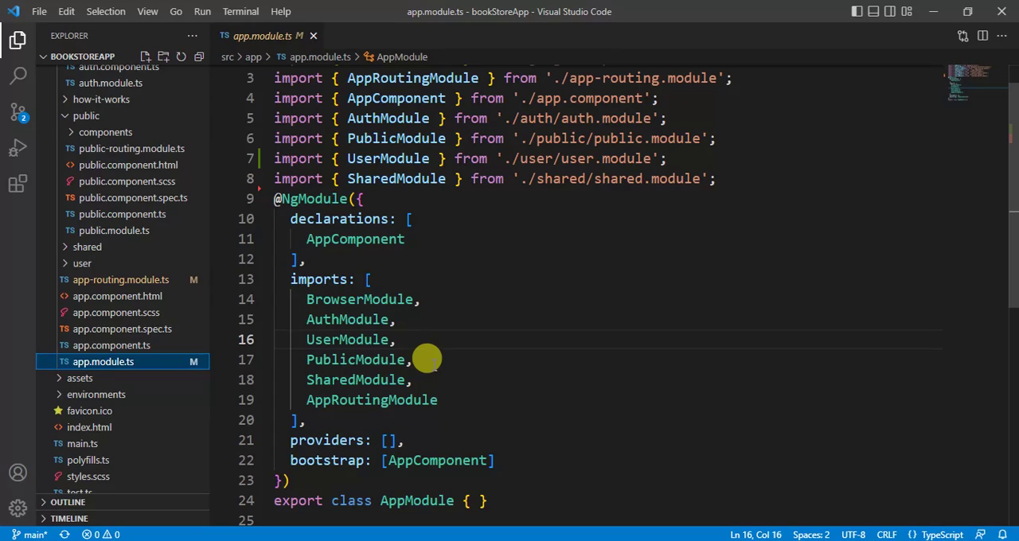
{"action": "mouse_move", "coordinate": [427, 359]}
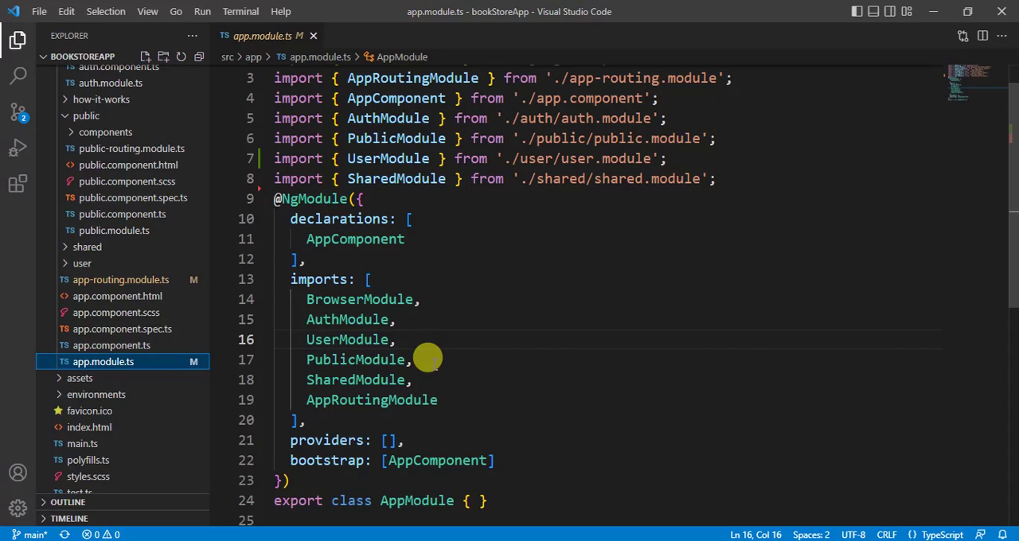
{"action": "mouse_move", "coordinate": [433, 353]}
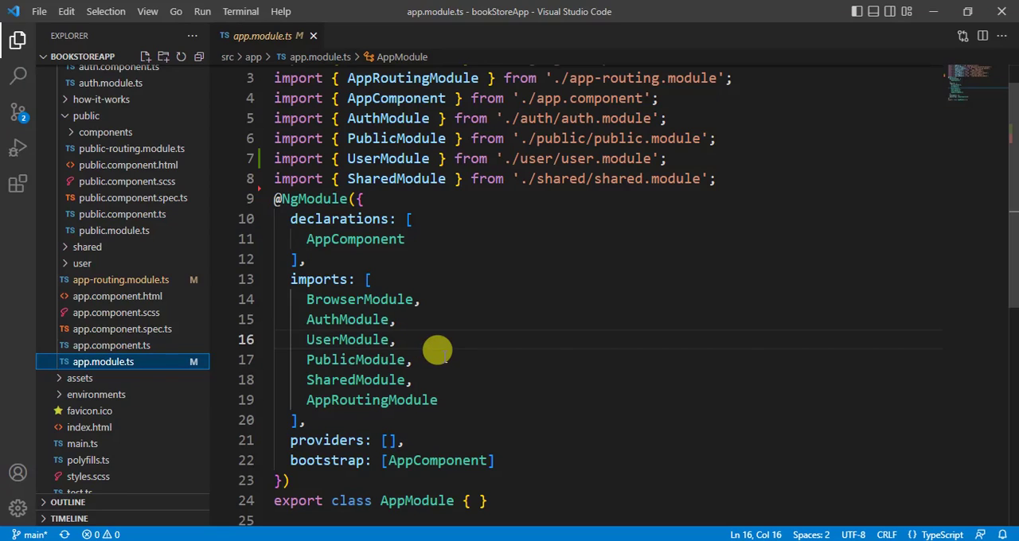
{"action": "mouse_move", "coordinate": [433, 357]}
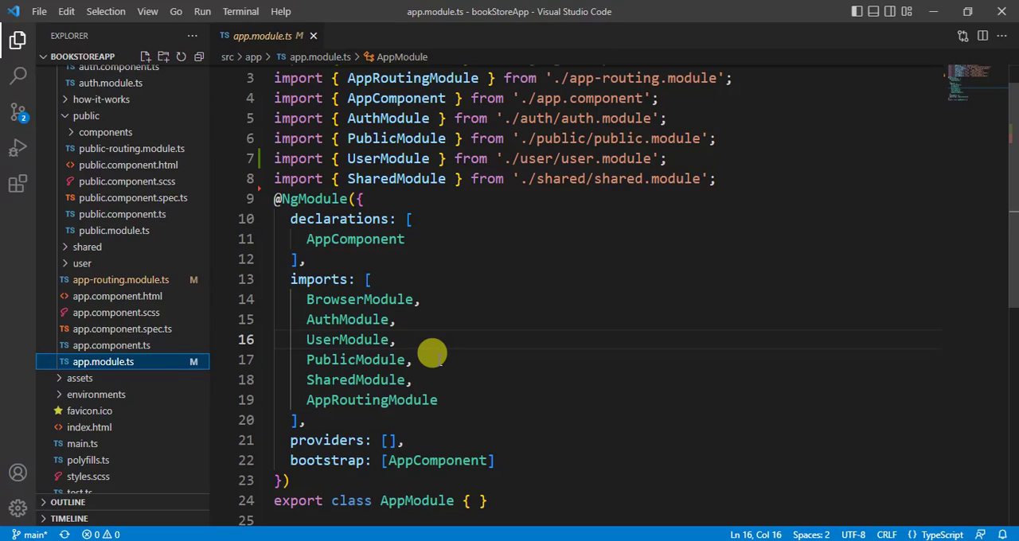
{"action": "mouse_move", "coordinate": [436, 343]}
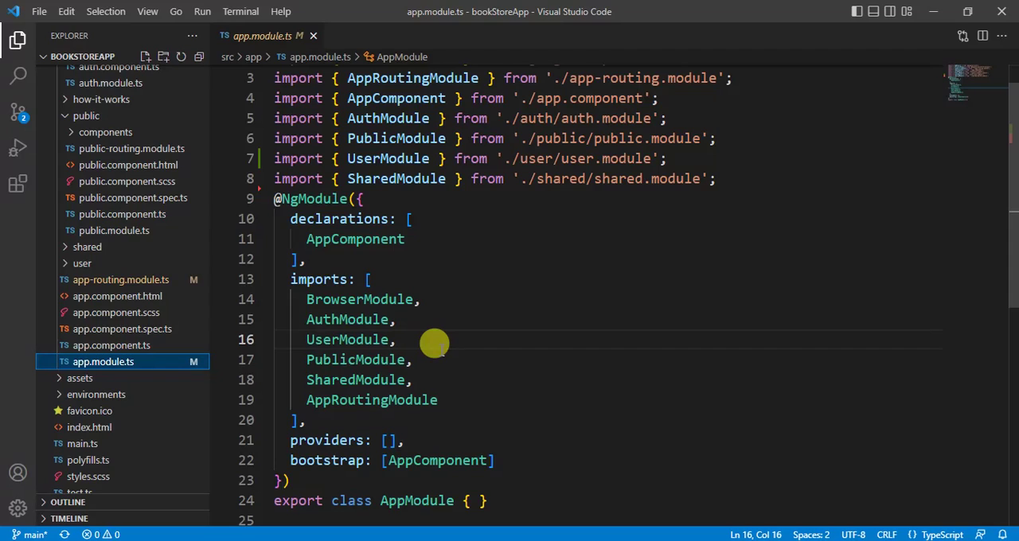
{"action": "mouse_move", "coordinate": [424, 337]}
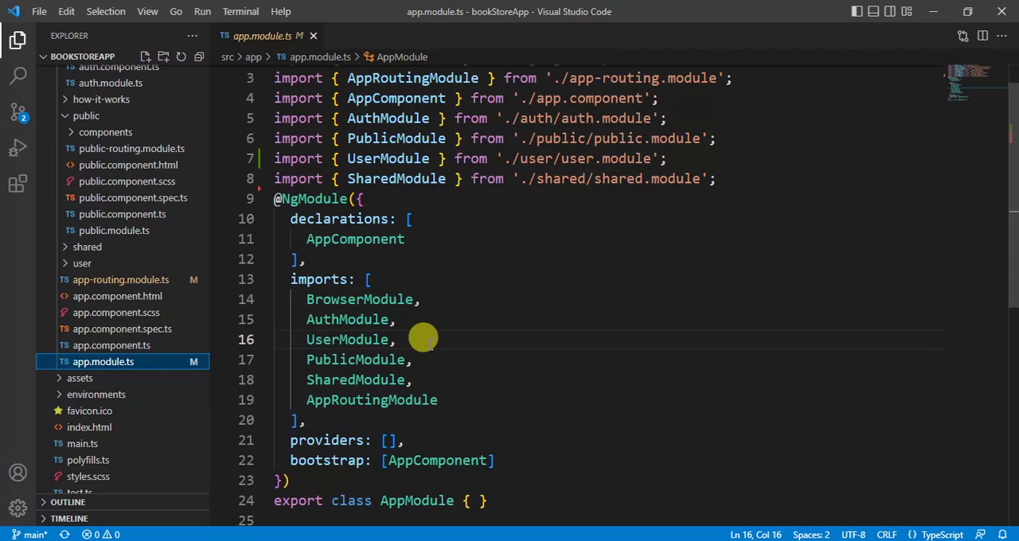
{"action": "mouse_move", "coordinate": [374, 360]}
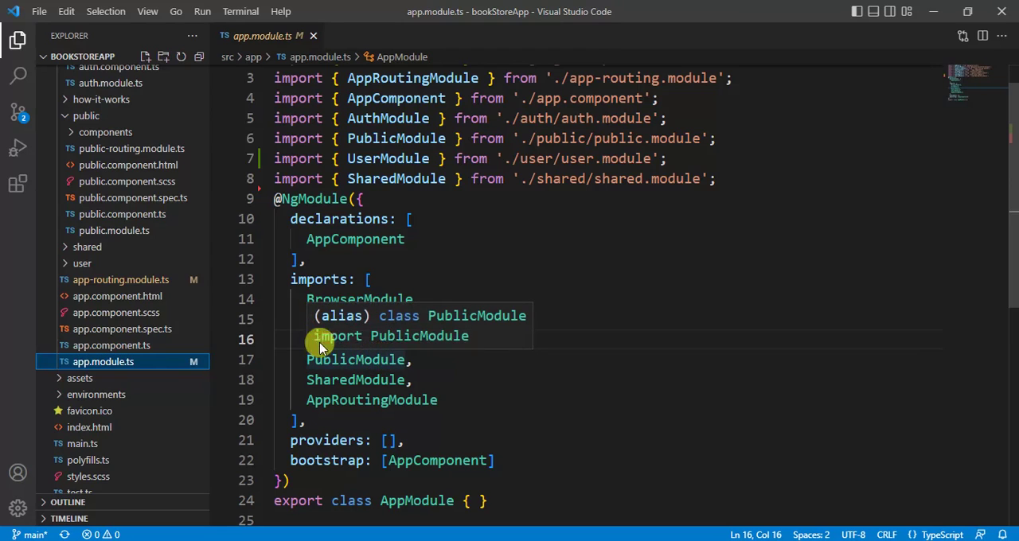
Comment out AuthModule, UserModule and PublicModule in imports and delete their import statements.
{"action": "left_click_drag", "start_coordinate": [306, 319], "coordinate": [414, 360]}
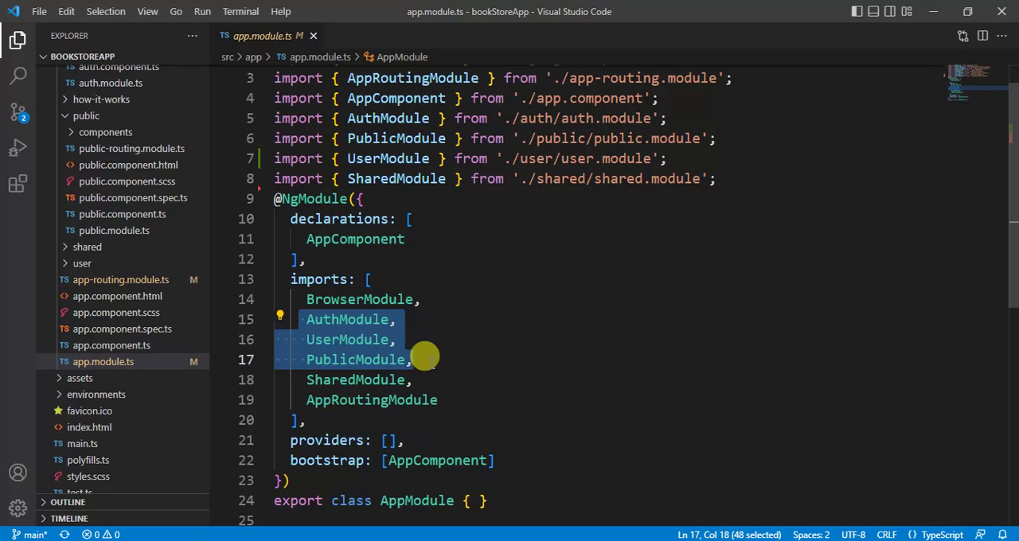
{"action": "key", "text": "ctrl+k"}
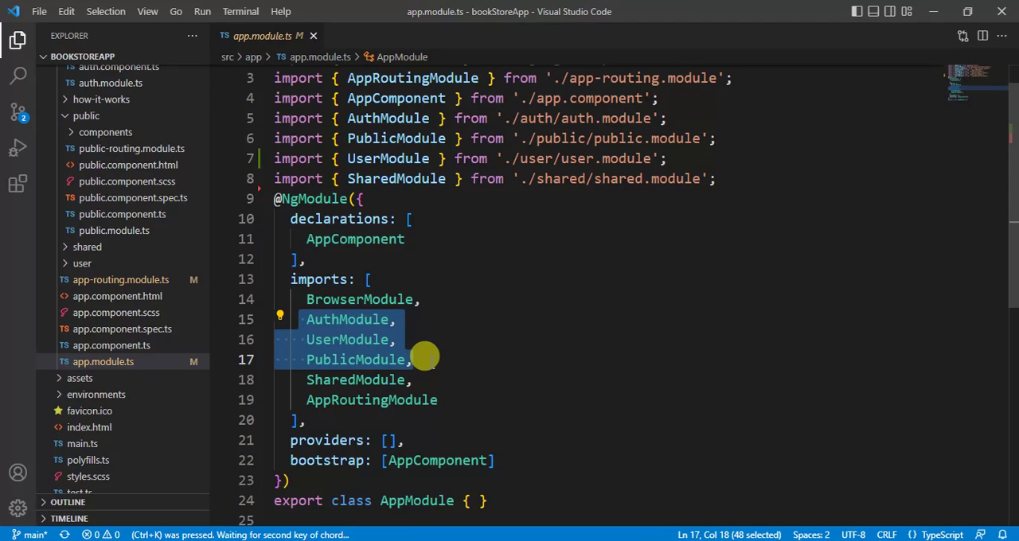
{"action": "key", "text": "Ctrl+/"}
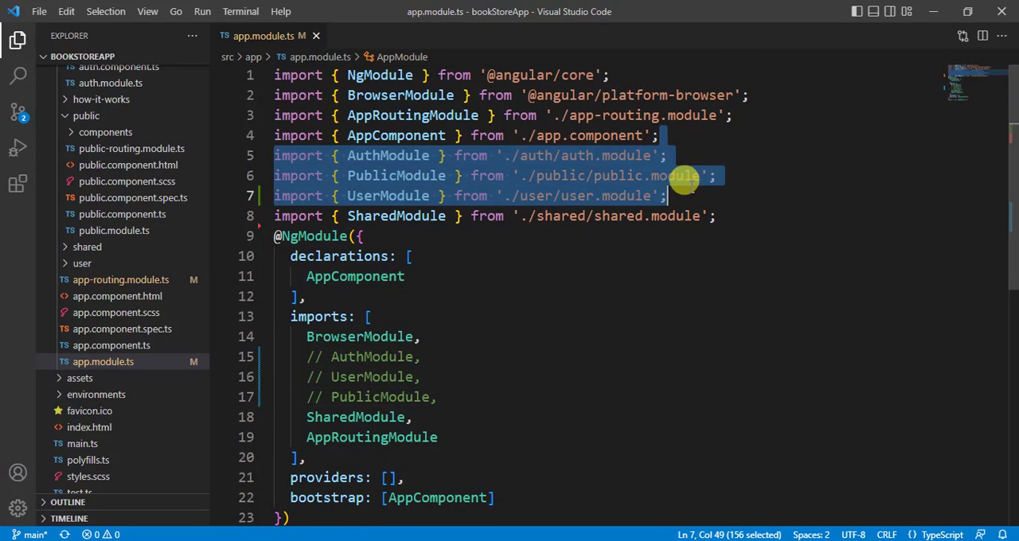
{"action": "key", "text": "Delete"}
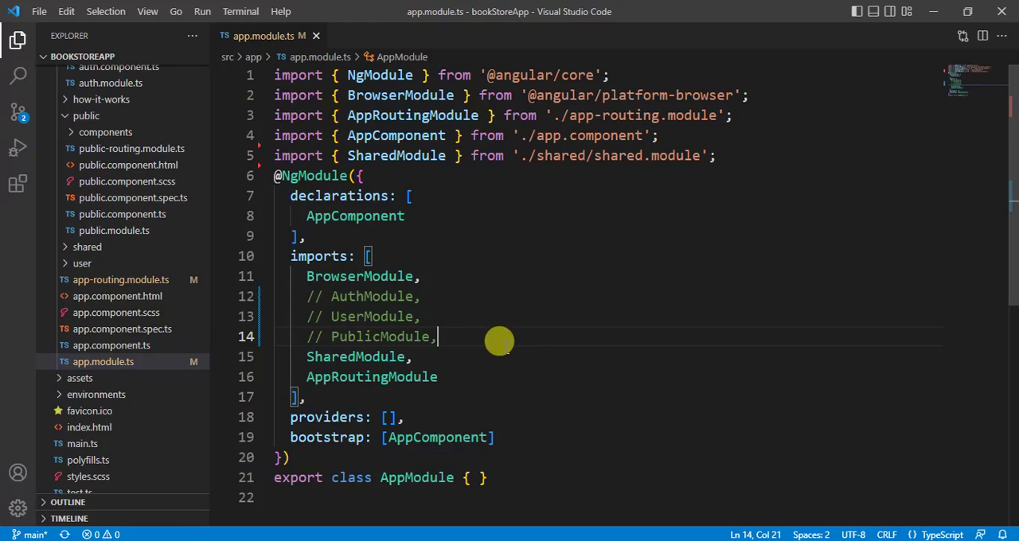
Add an 'auth' route with AuthComponent in app-routing.module.ts.
{"action": "left_click", "coordinate": [121, 280]}
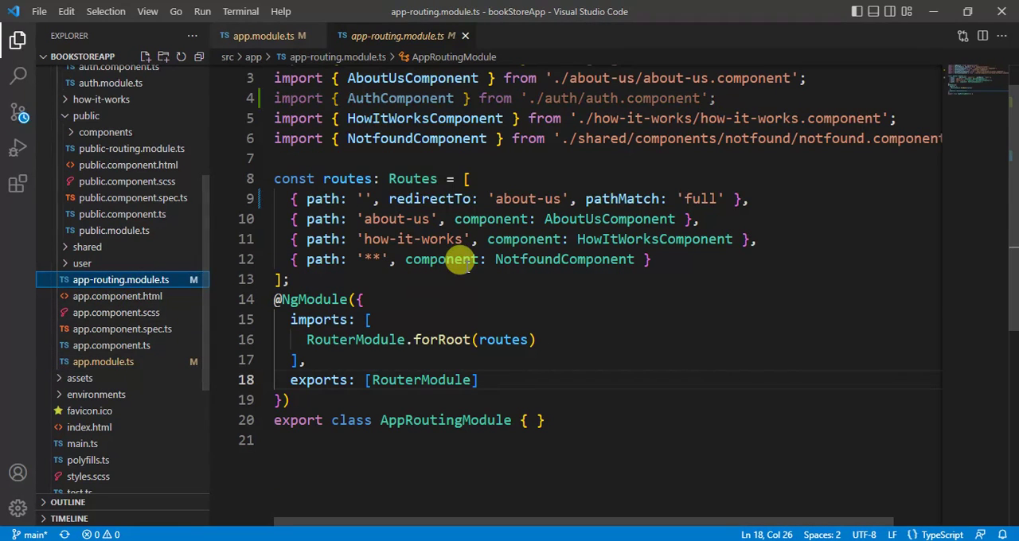
{"action": "mouse_move", "coordinate": [583, 309]}
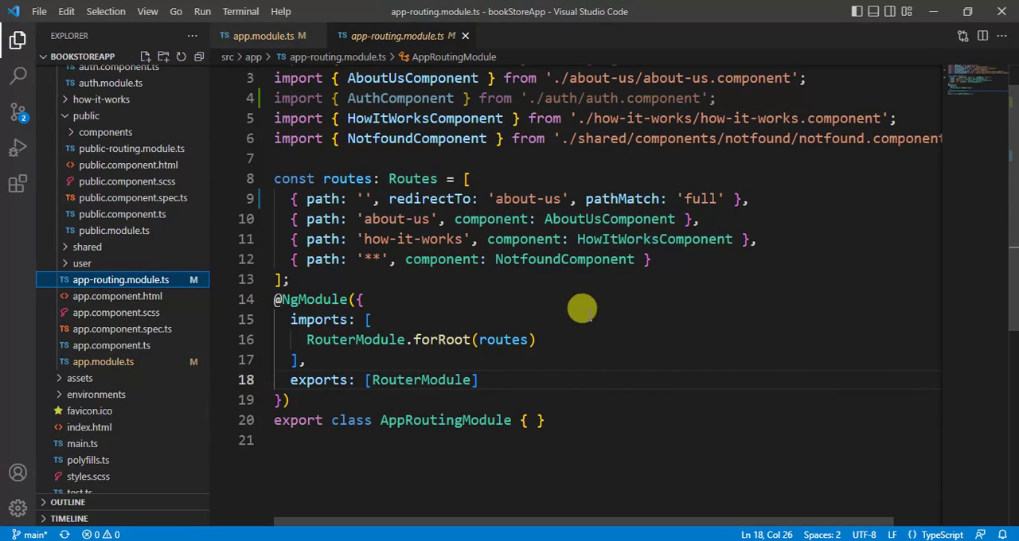
{"action": "mouse_move", "coordinate": [572, 312]}
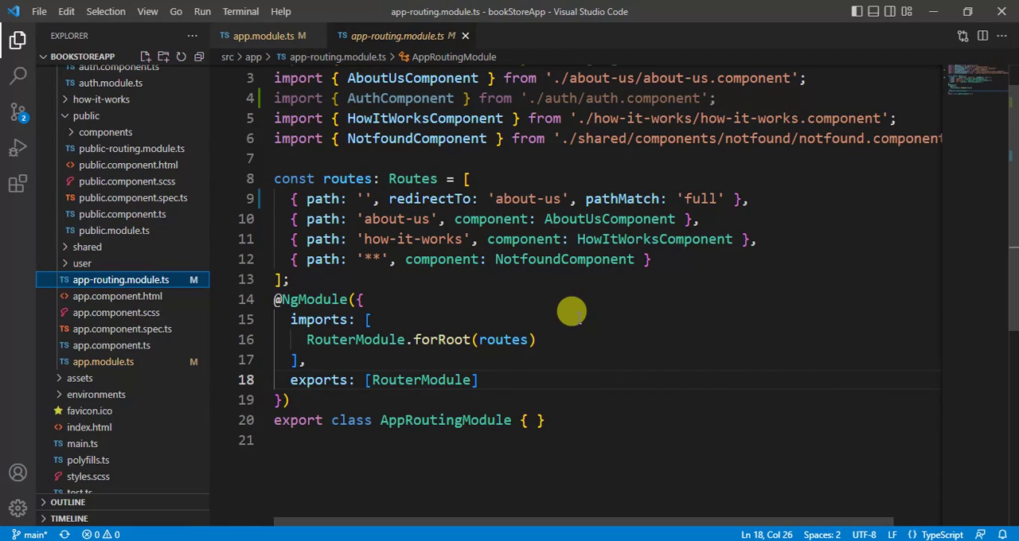
{"action": "mouse_move", "coordinate": [283, 230]}
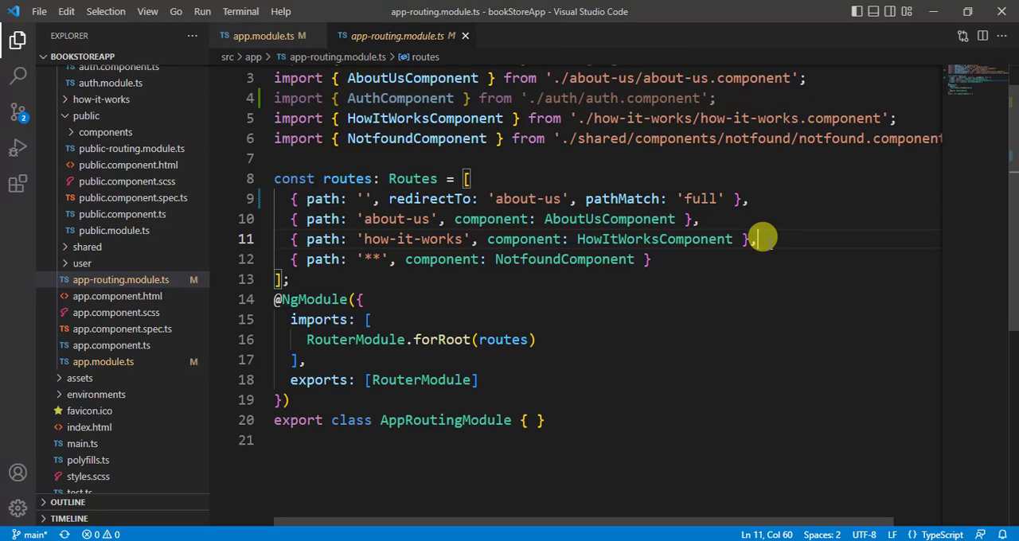
{"action": "key", "text": "Enter"}
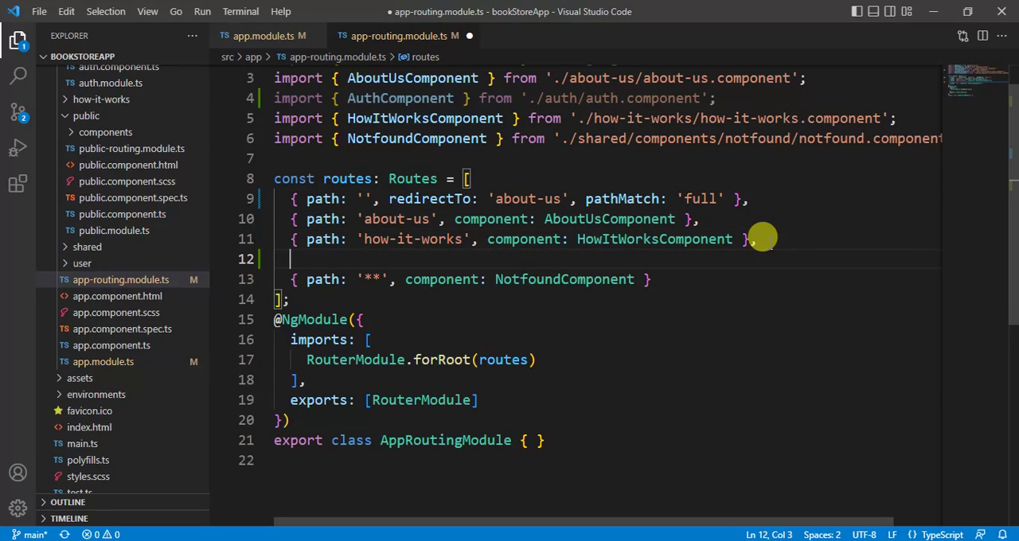
{"action": "type", "text": "{"}
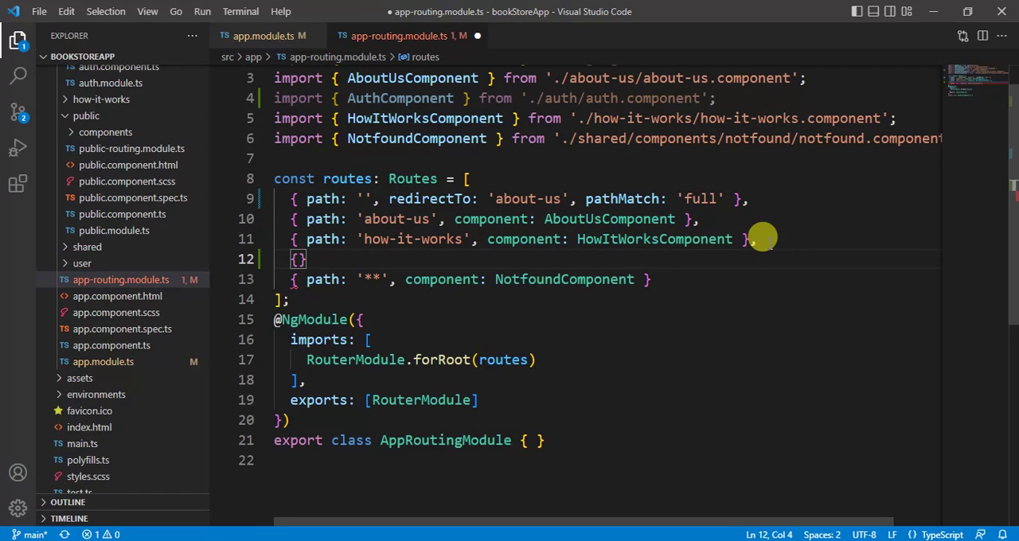
{"action": "key", "text": "Enter"}
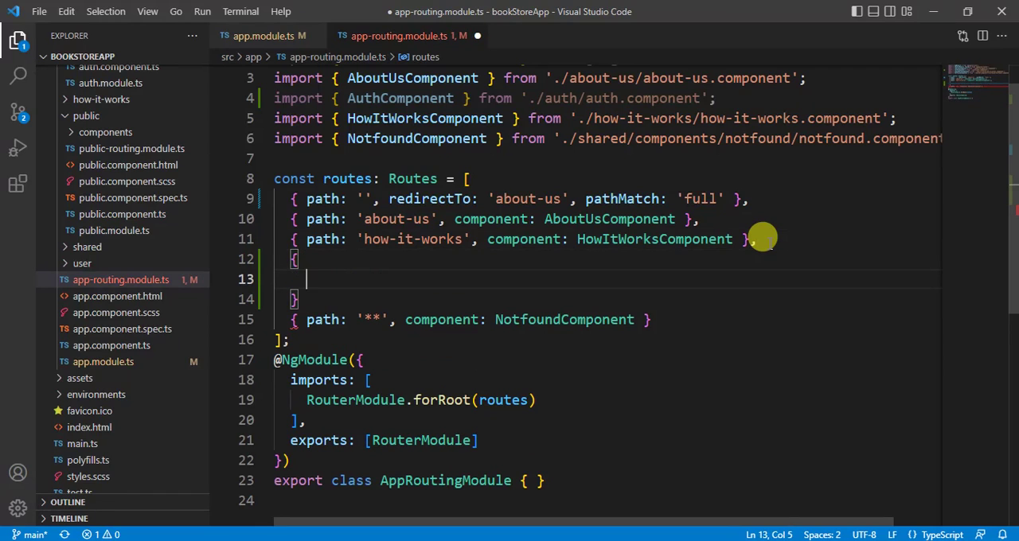
{"action": "type", "text": "path"}
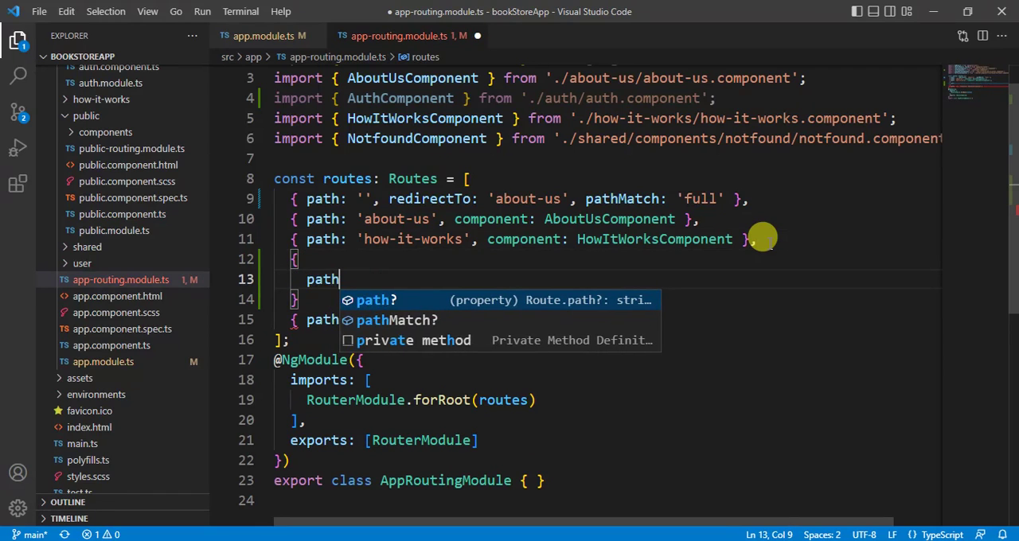
{"action": "type", "text": ":'auth',"}
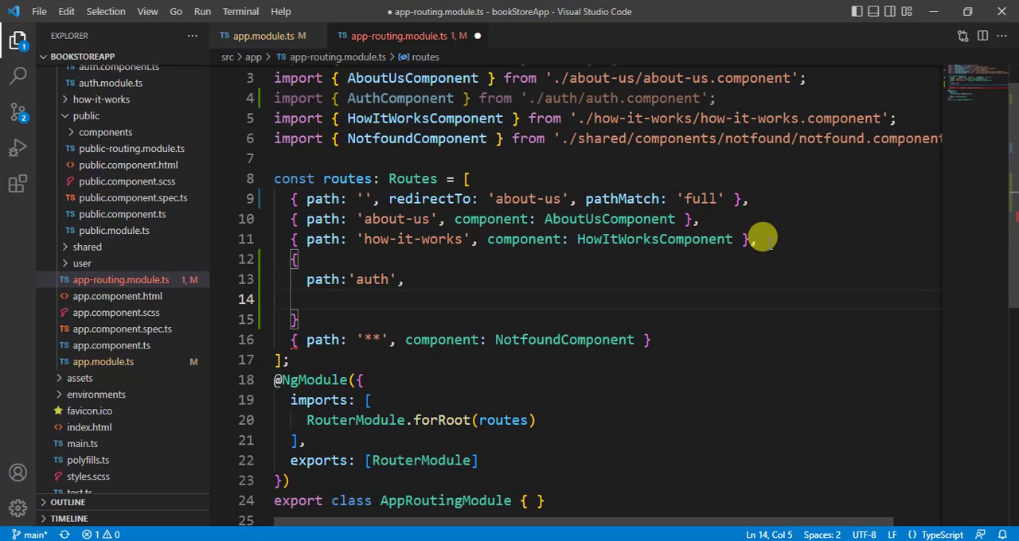
{"action": "type", "text": "component:"}
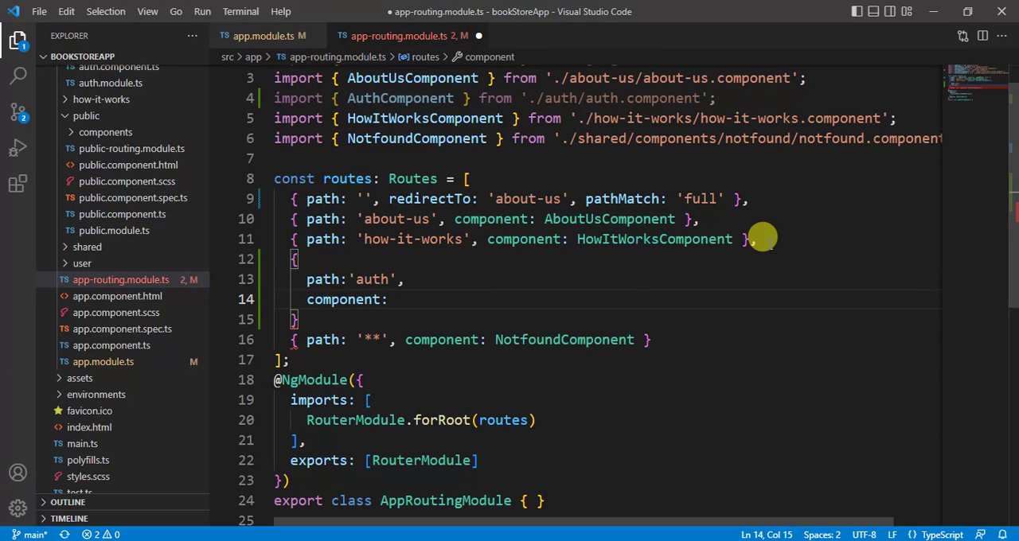
{"action": "type", "text": "auth"}
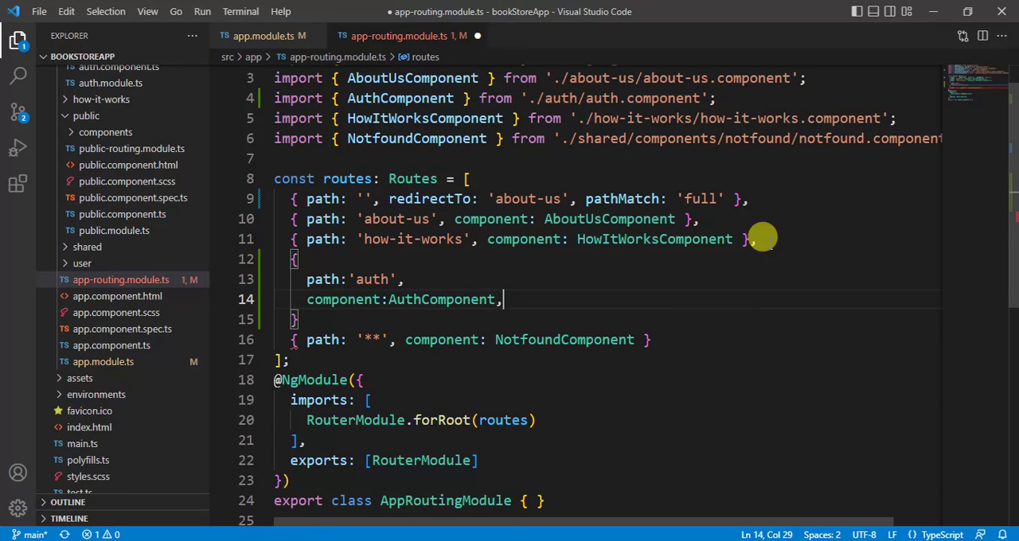
{"action": "key", "text": "Enter"}
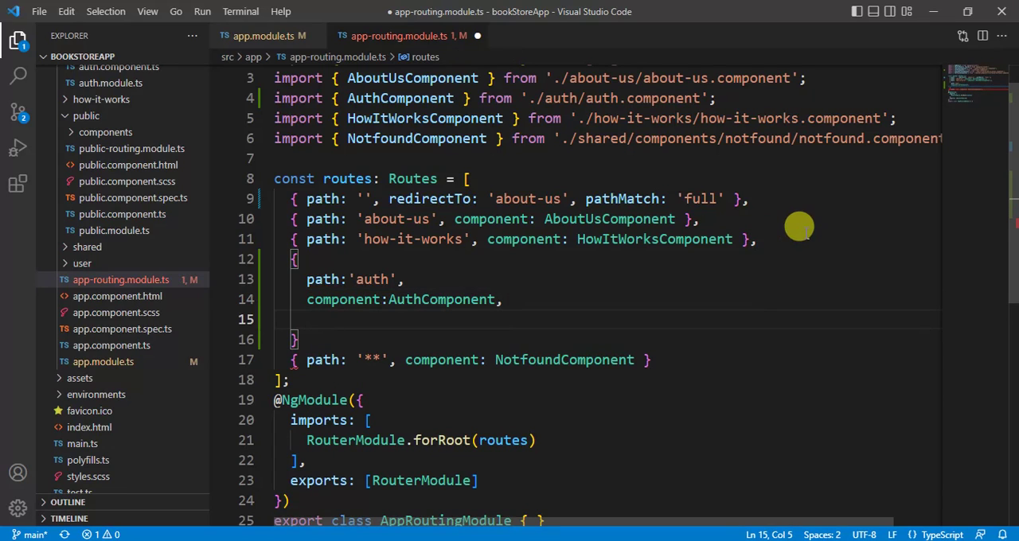
{"action": "mouse_move", "coordinate": [816, 220]}
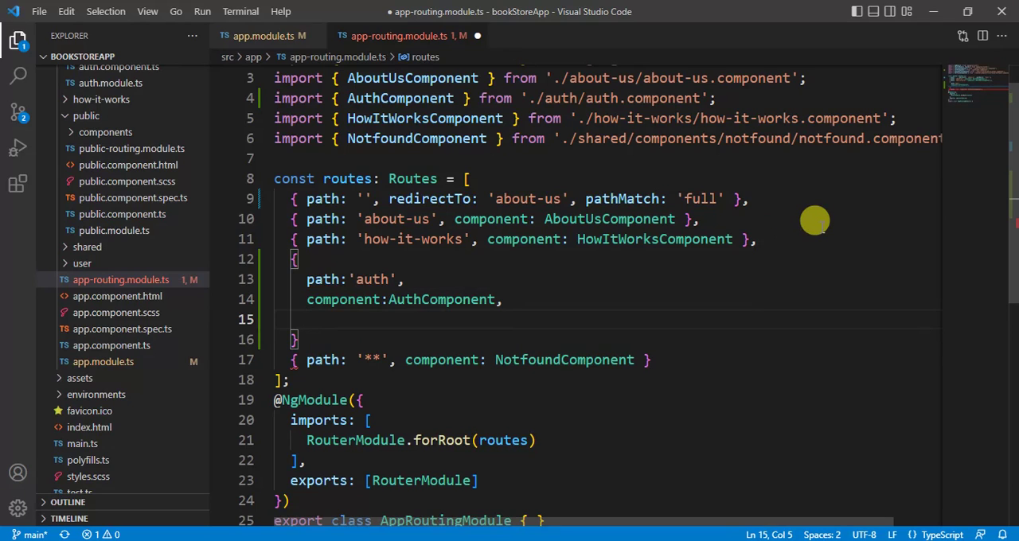
Give the auth route loadChildren: () => import('./auth/auth.module').then(x=>x.AuthModule).
{"action": "type", "text": "loadChildren"}
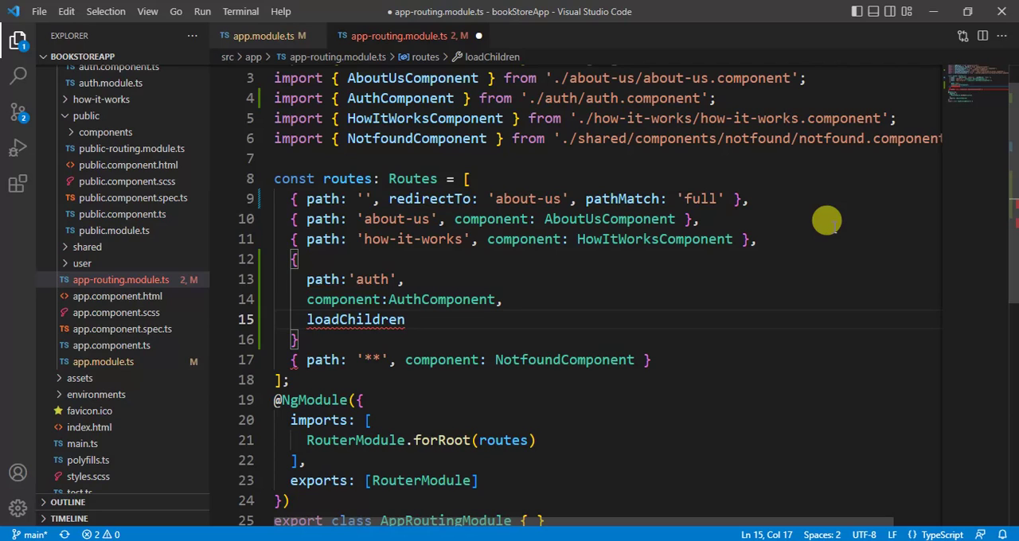
{"action": "type", "text": ":()"}
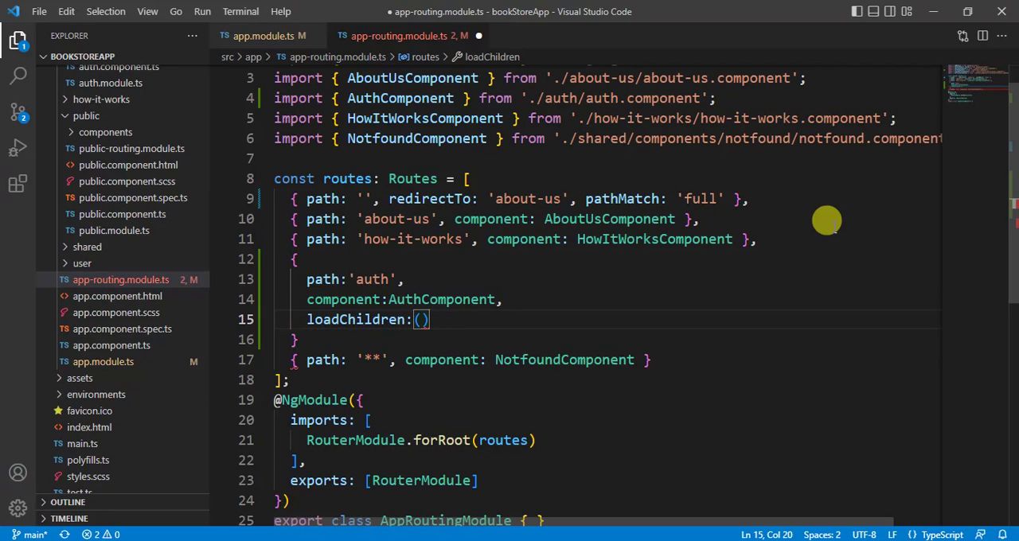
{"action": "type", "text": "=>"}
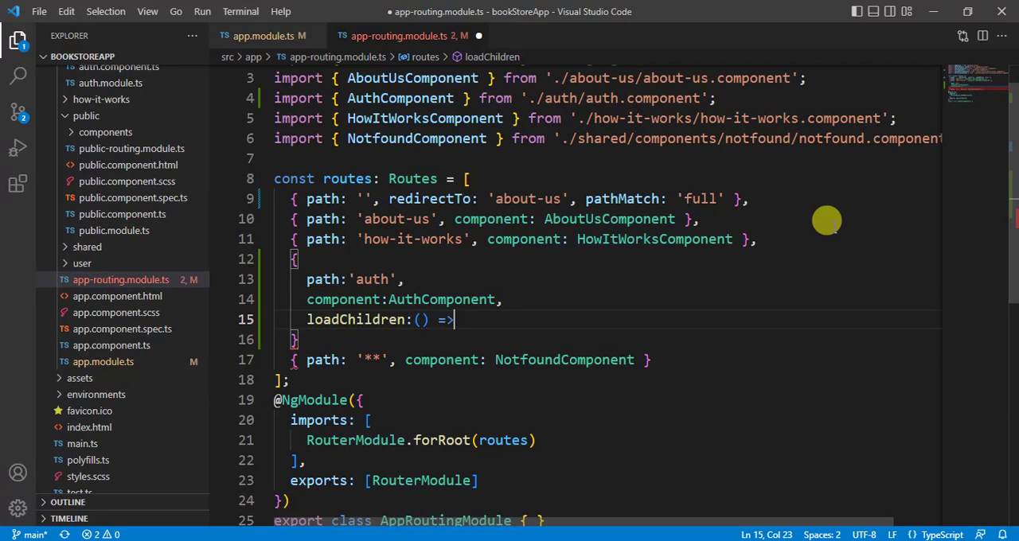
{"action": "type", "text": "import"}
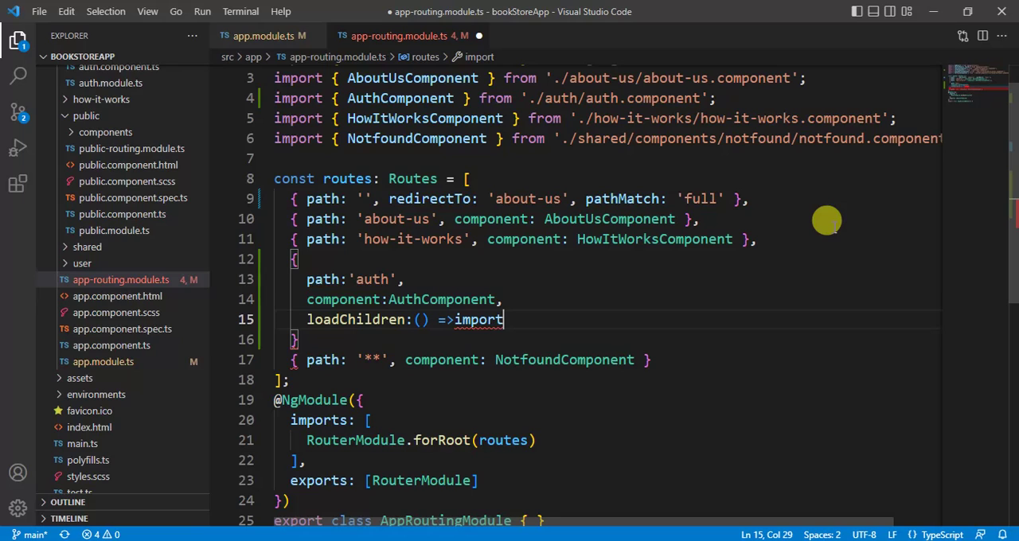
{"action": "type", "text": "()"}
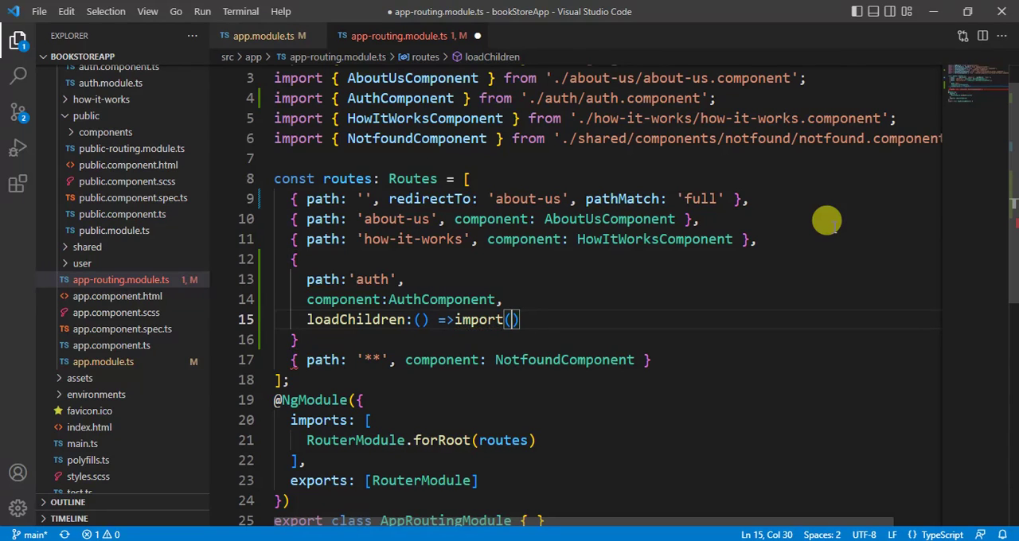
{"action": "type", "text": "'./'"}
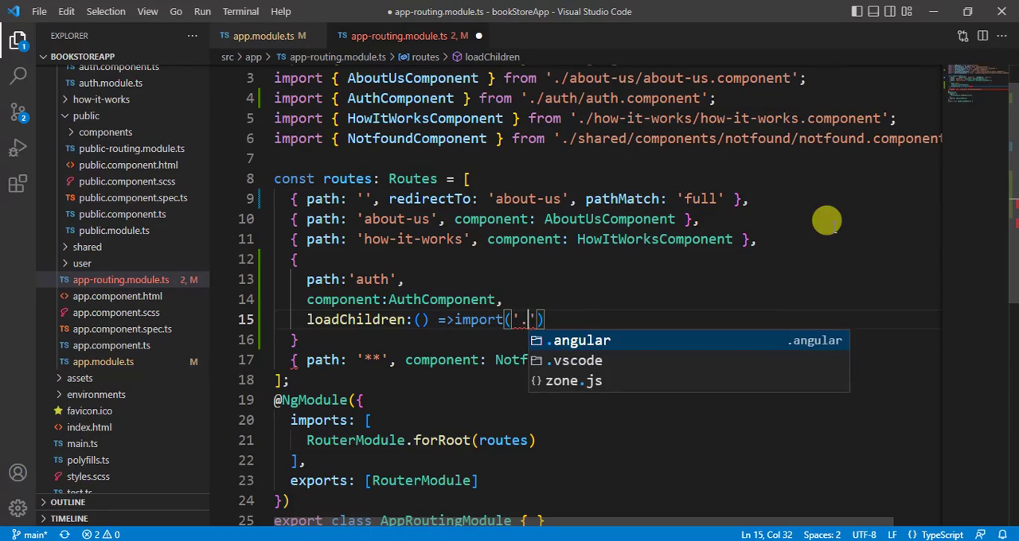
{"action": "type", "text": "./auth"}
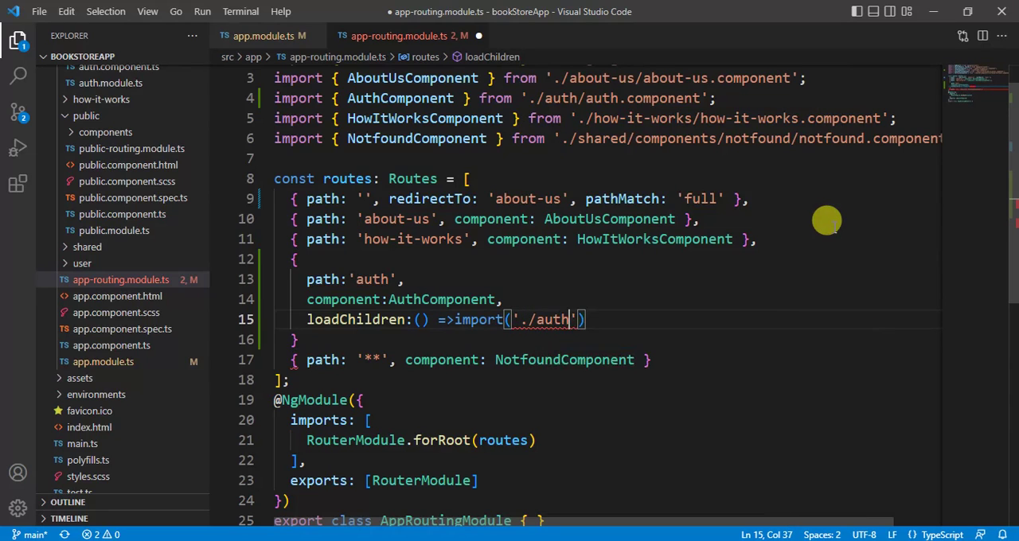
{"action": "type", "text": "/au"}
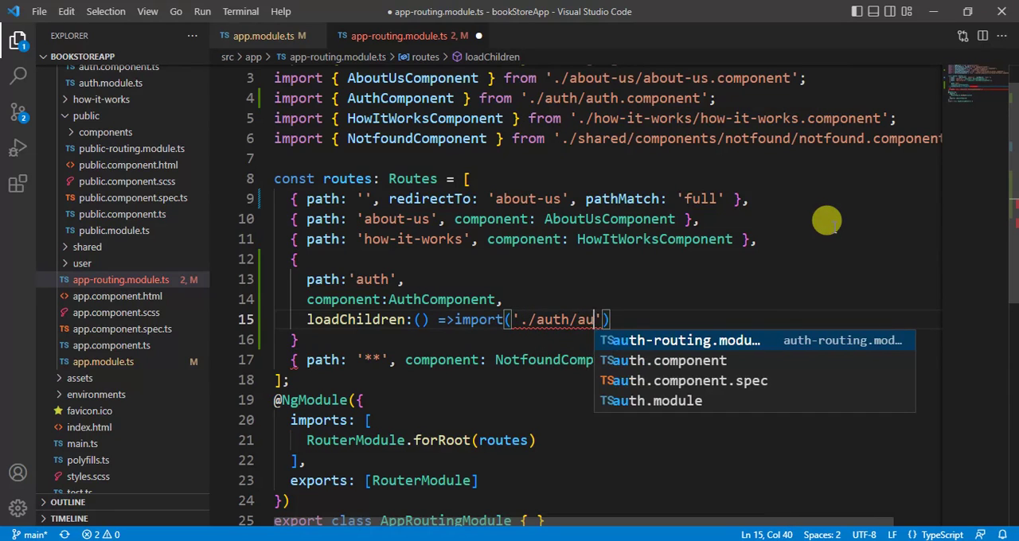
{"action": "type", "text": "th.module"}
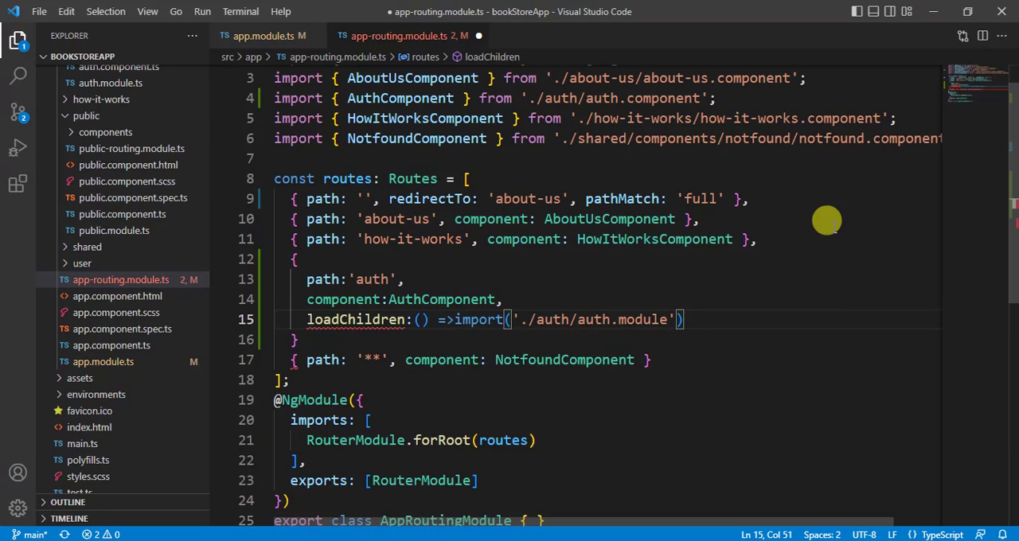
{"action": "type", "text": "."}
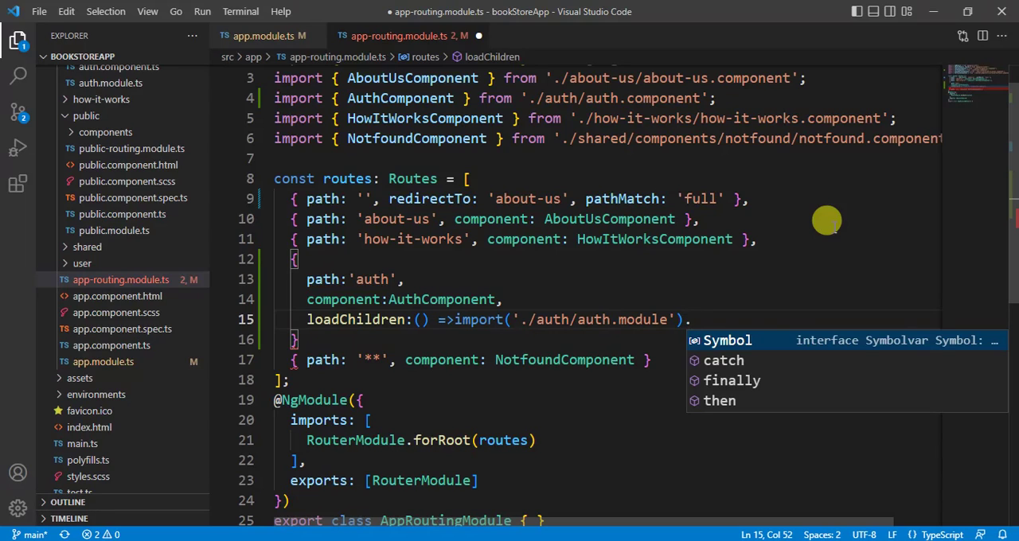
{"action": "type", "text": ".then"}
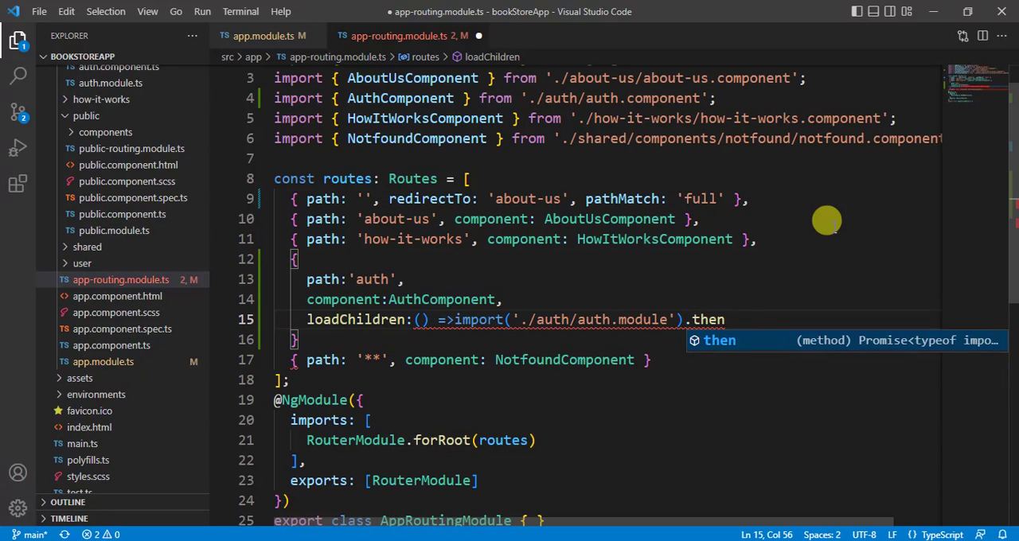
{"action": "type", "text": "(x"}
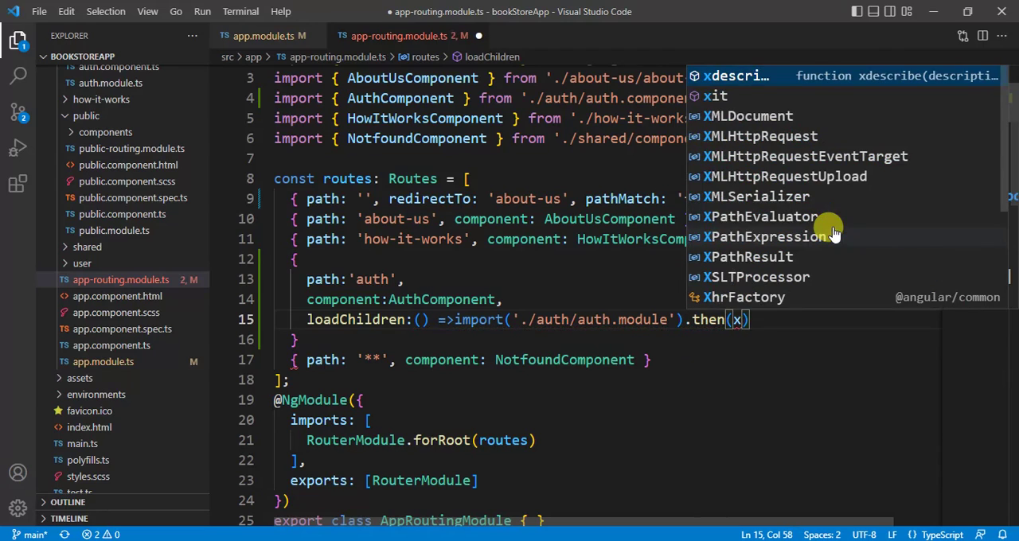
{"action": "type", "text": "=>x"}
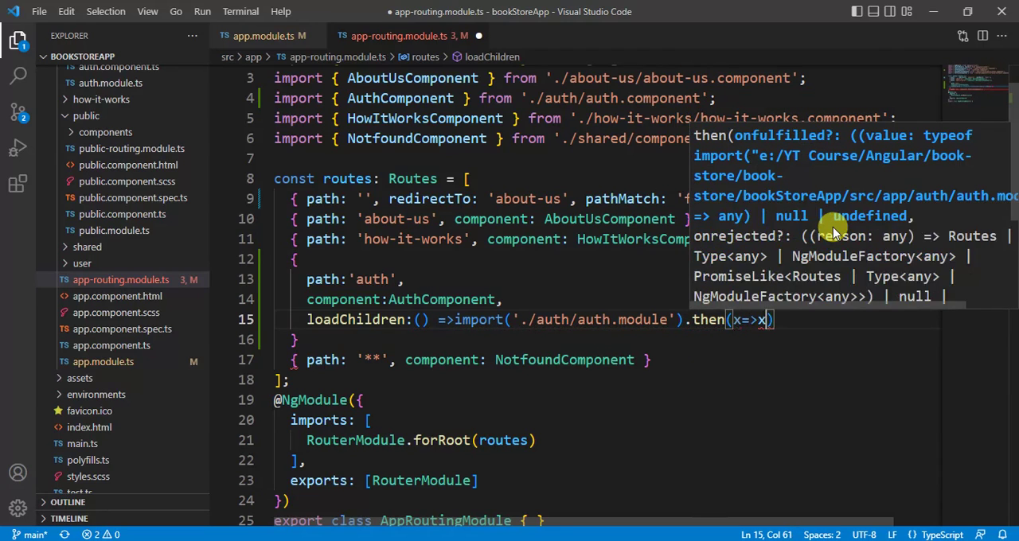
{"action": "type", "text": ".au"}
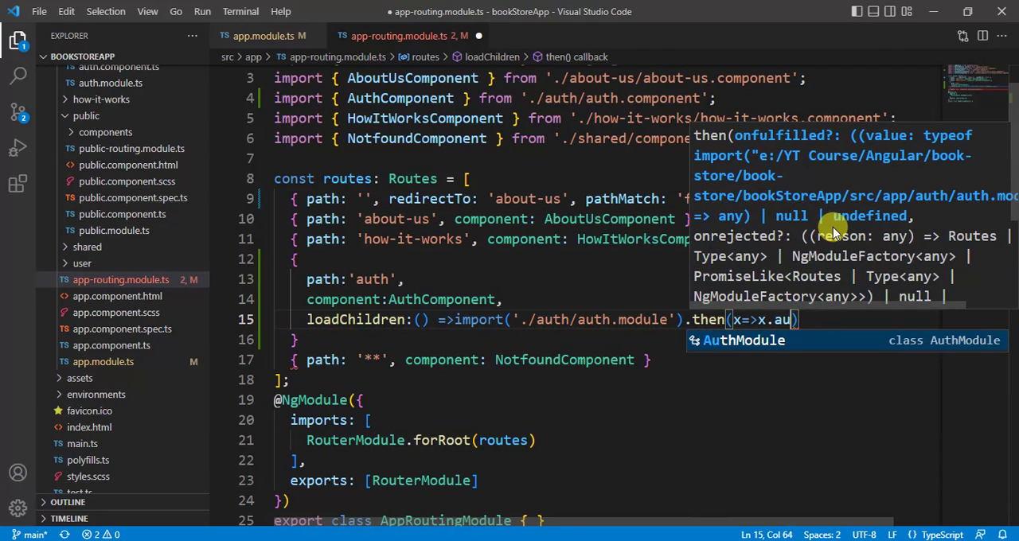
{"action": "key", "text": "Tab"}
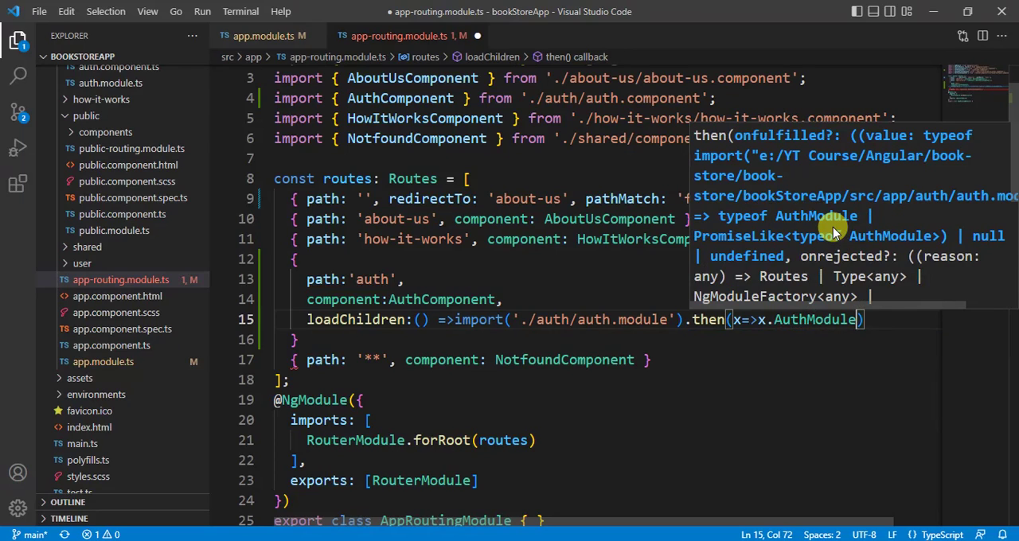
{"action": "mouse_move", "coordinate": [414, 350]}
{"action": "type", "text": ","}
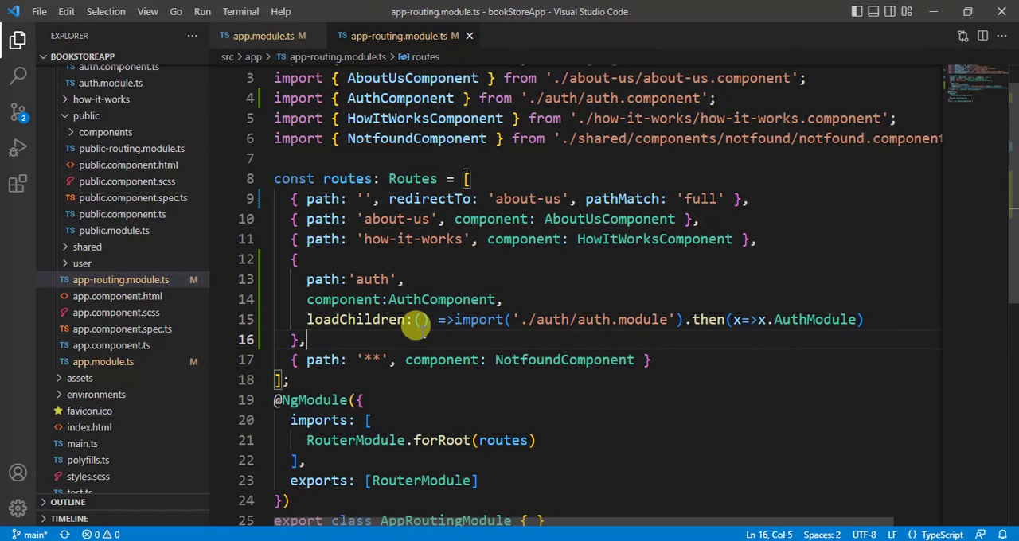
{"action": "mouse_move", "coordinate": [98, 156]}
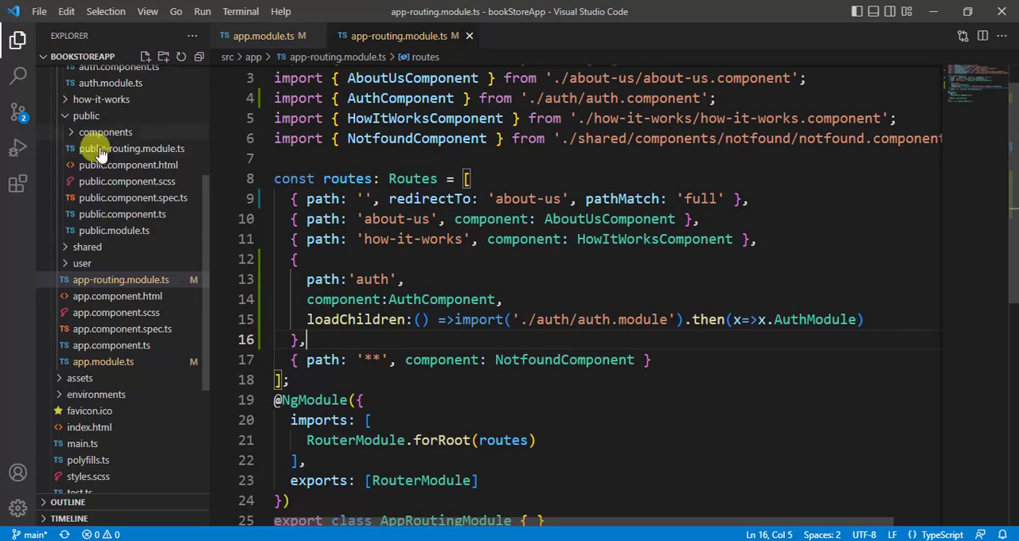
Remove the parent auth route wrapper, leaving login and signup top-level, and save.
{"action": "scroll", "scroll_direction": "down", "scroll_amount": 3}
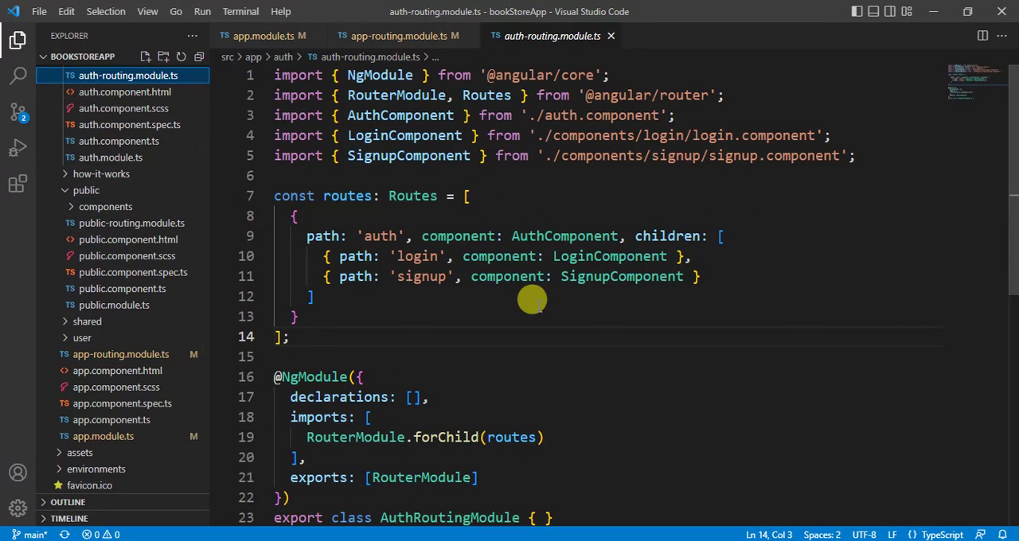
{"action": "mouse_move", "coordinate": [292, 226]}
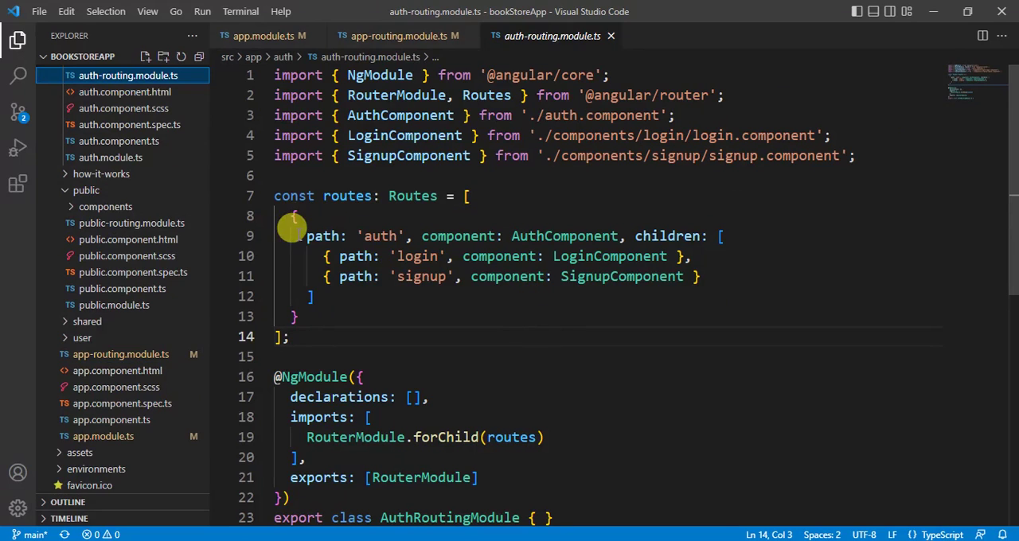
{"action": "left_click_drag", "start_coordinate": [305, 236], "coordinate": [717, 236]}
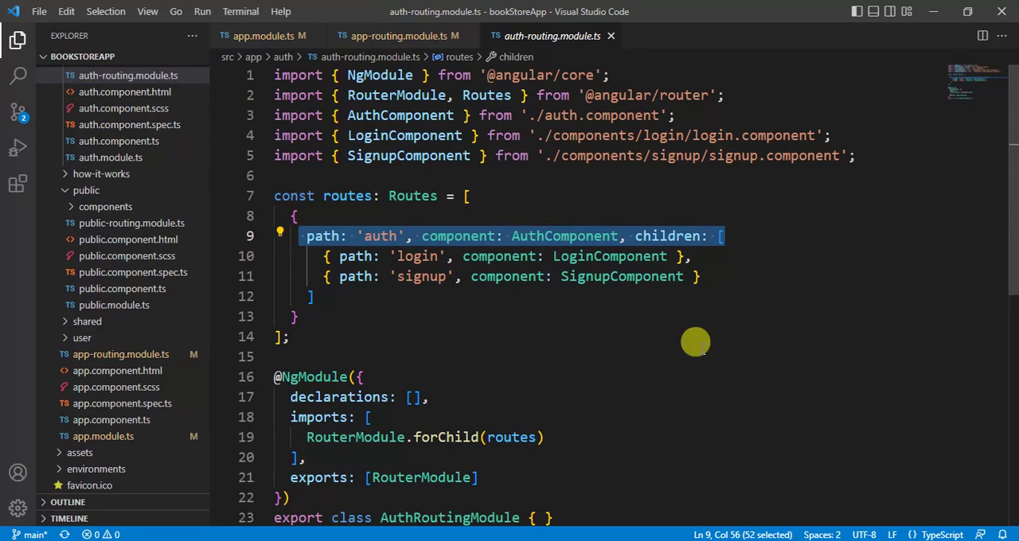
{"action": "mouse_move", "coordinate": [413, 196]}
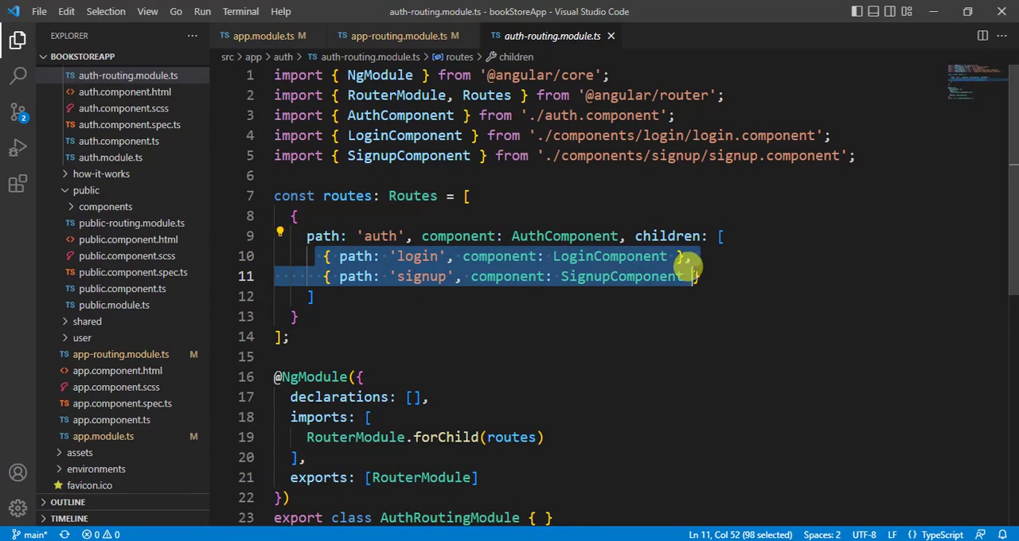
{"action": "key", "text": "Delete"}
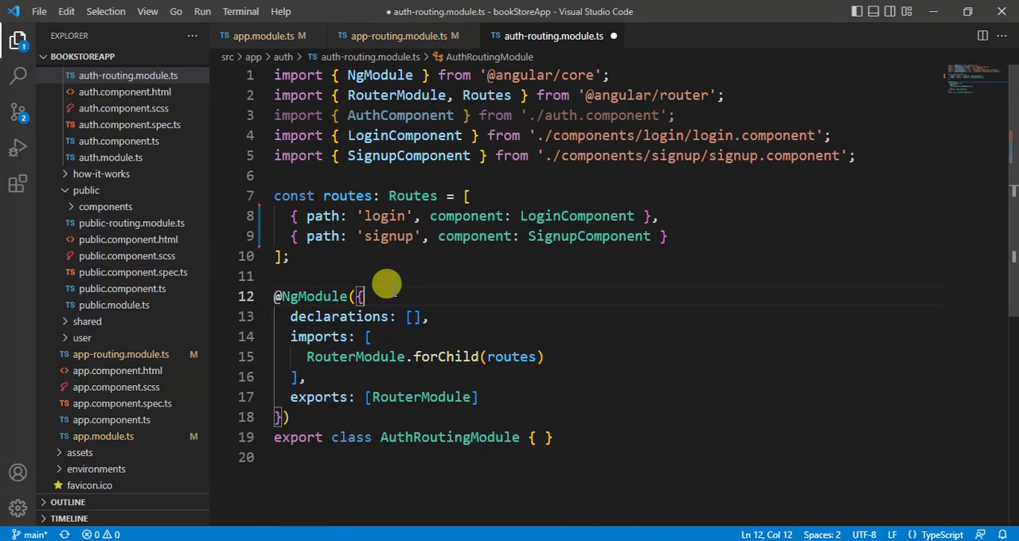
{"action": "key", "text": "Ctrl+s"}
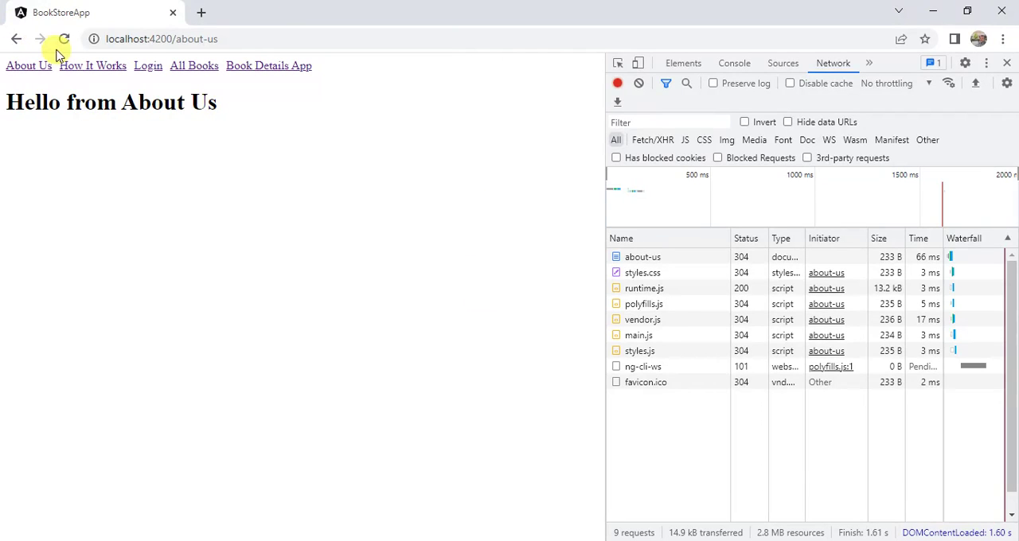
Reload, visit How It Works, About Us, then Login to see src_app_auth_auth_module.js load separately.
{"action": "left_click", "coordinate": [61, 38]}
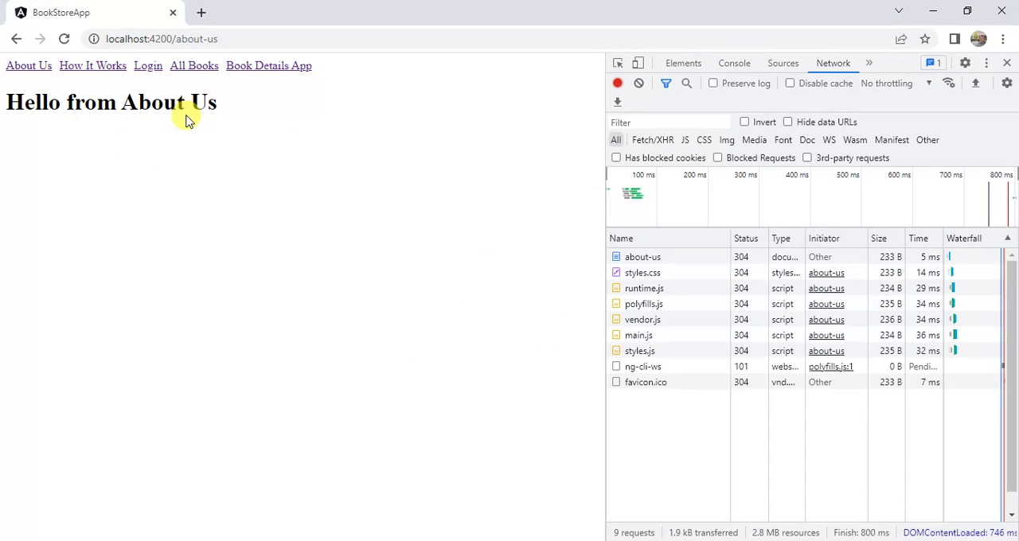
{"action": "mouse_move", "coordinate": [83, 67]}
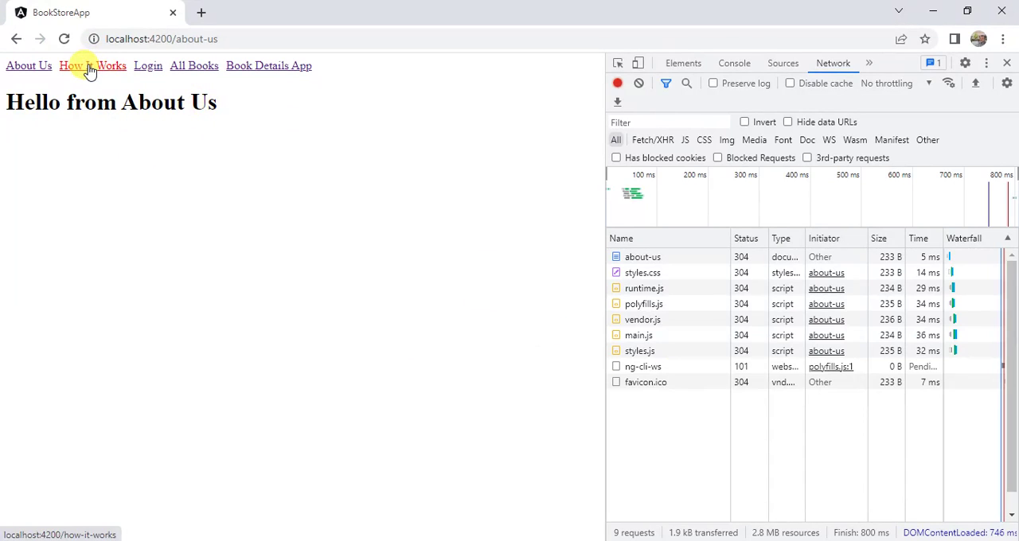
{"action": "left_click", "coordinate": [83, 67]}
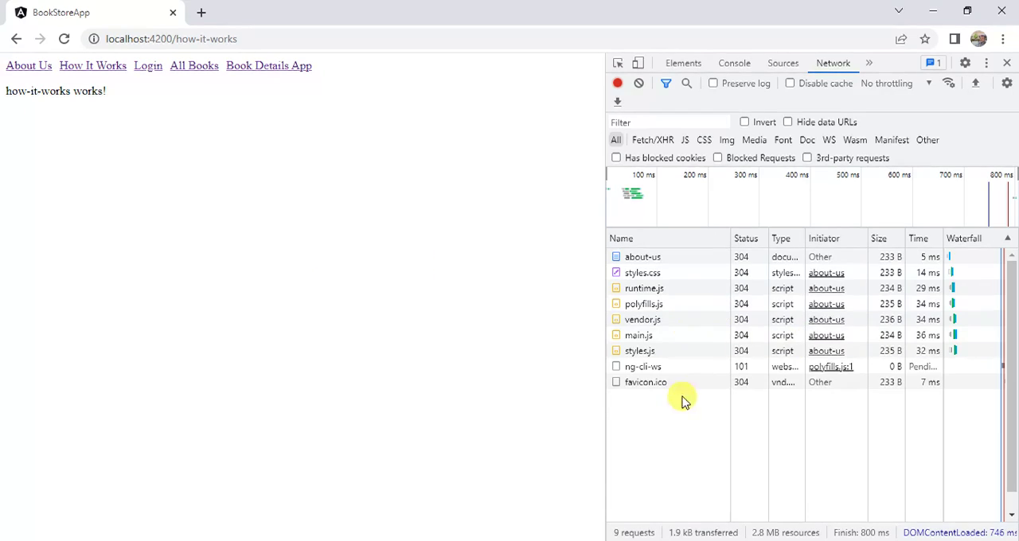
{"action": "mouse_move", "coordinate": [271, 284]}
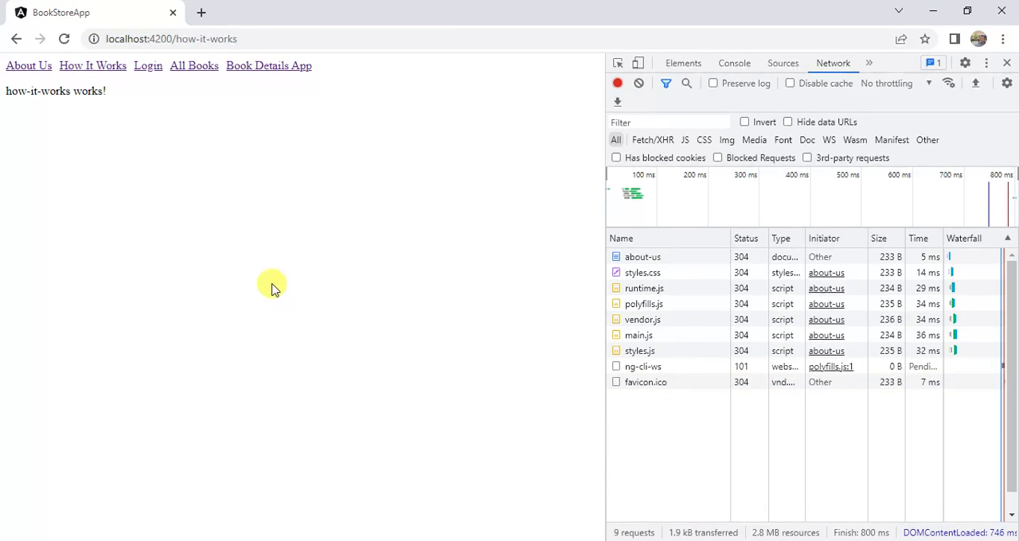
{"action": "left_click", "coordinate": [29, 65]}
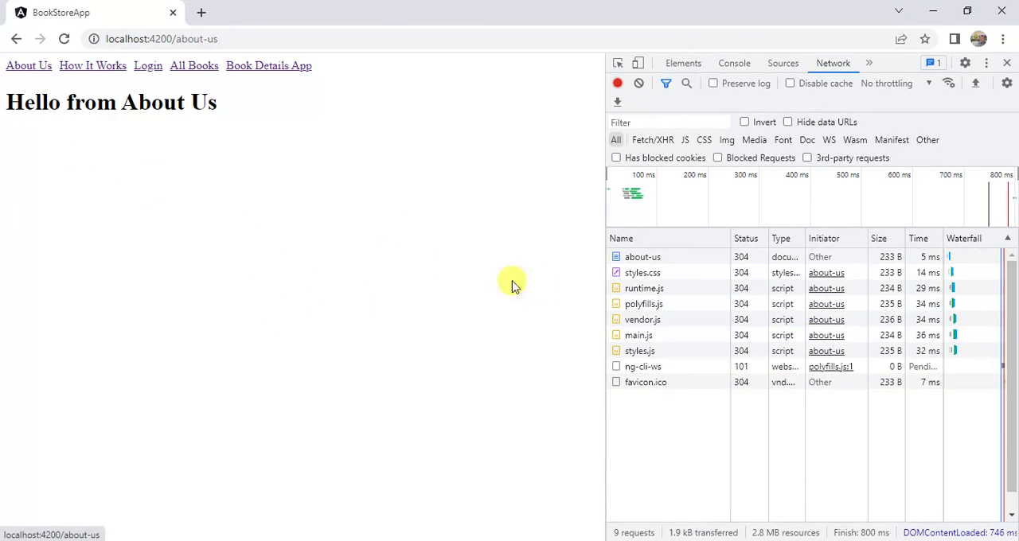
{"action": "mouse_move", "coordinate": [666, 391]}
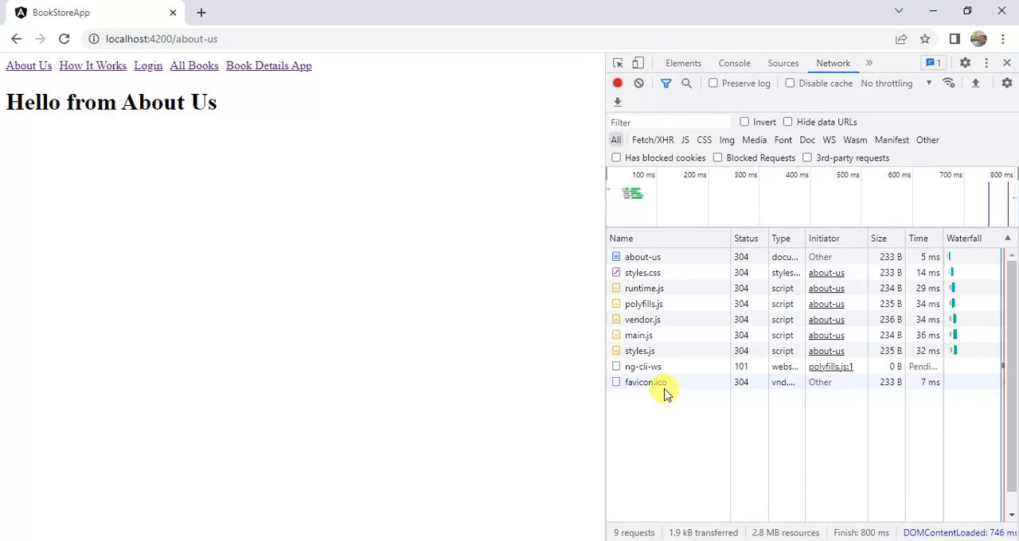
{"action": "mouse_move", "coordinate": [110, 401]}
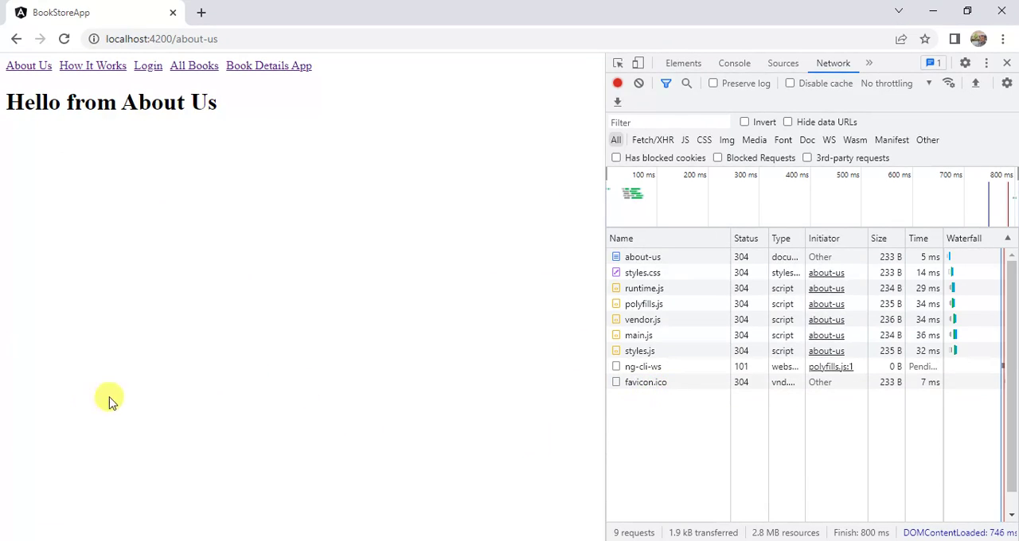
{"action": "left_click", "coordinate": [147, 65]}
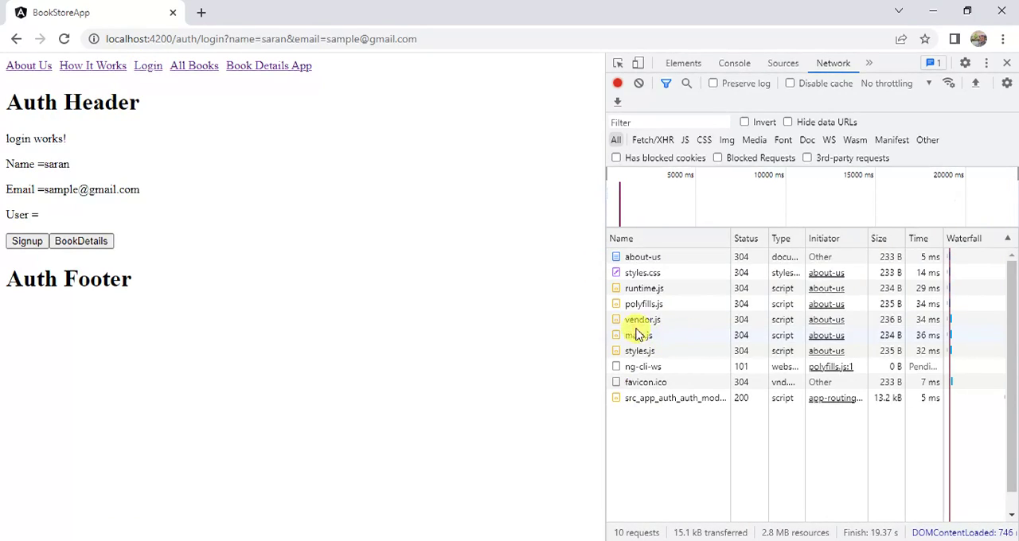
{"action": "mouse_move", "coordinate": [696, 412]}
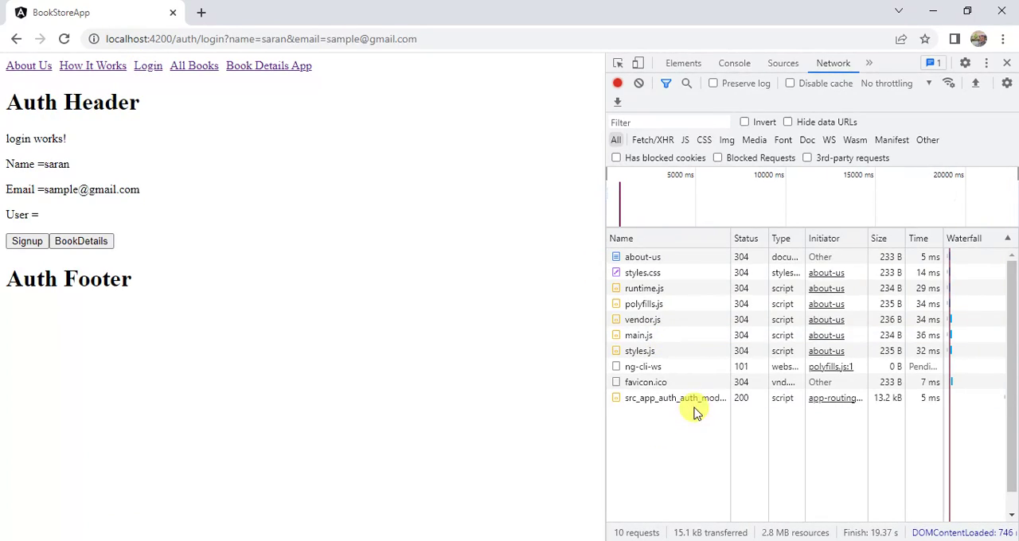
{"action": "mouse_move", "coordinate": [713, 404]}
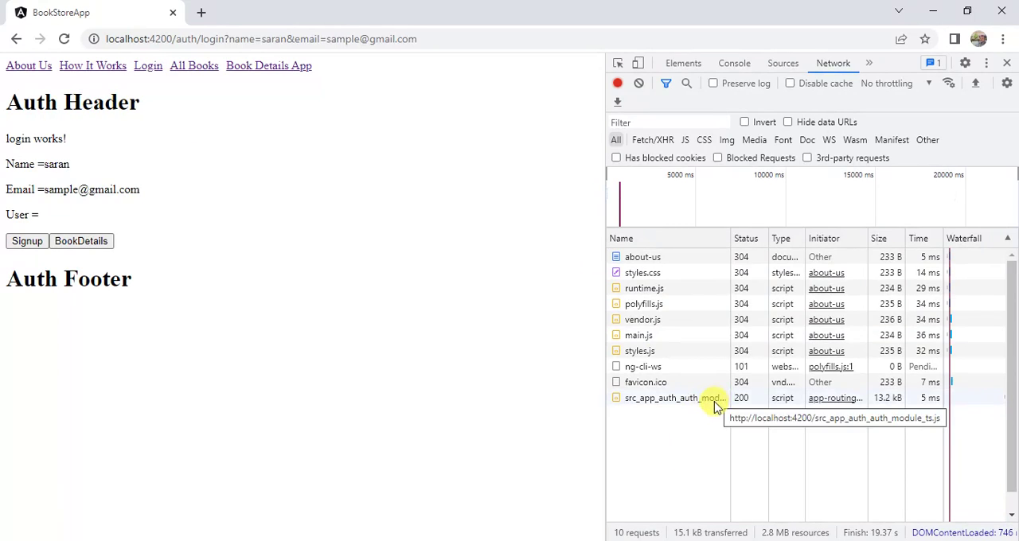
{"action": "mouse_move", "coordinate": [688, 427]}
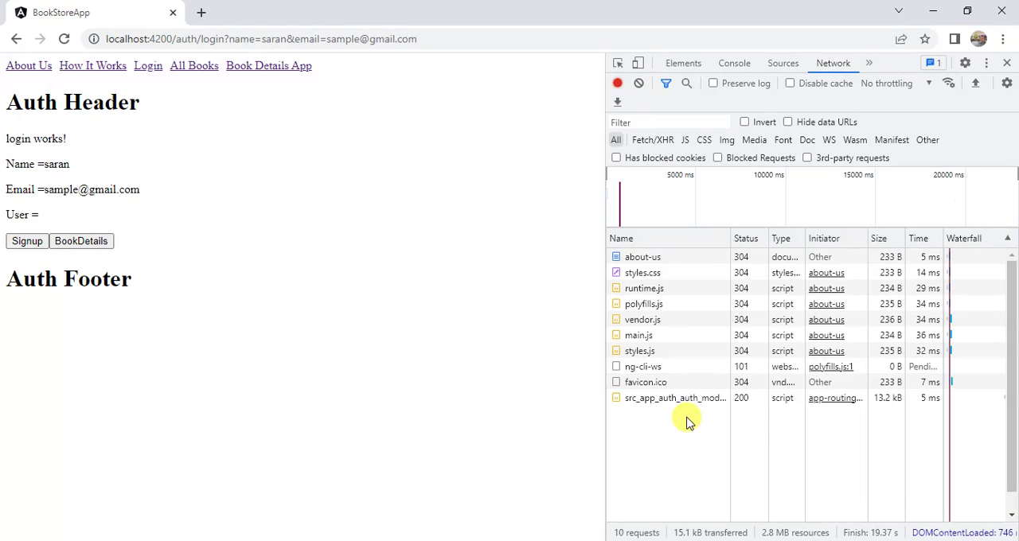
{"action": "mouse_move", "coordinate": [690, 414]}
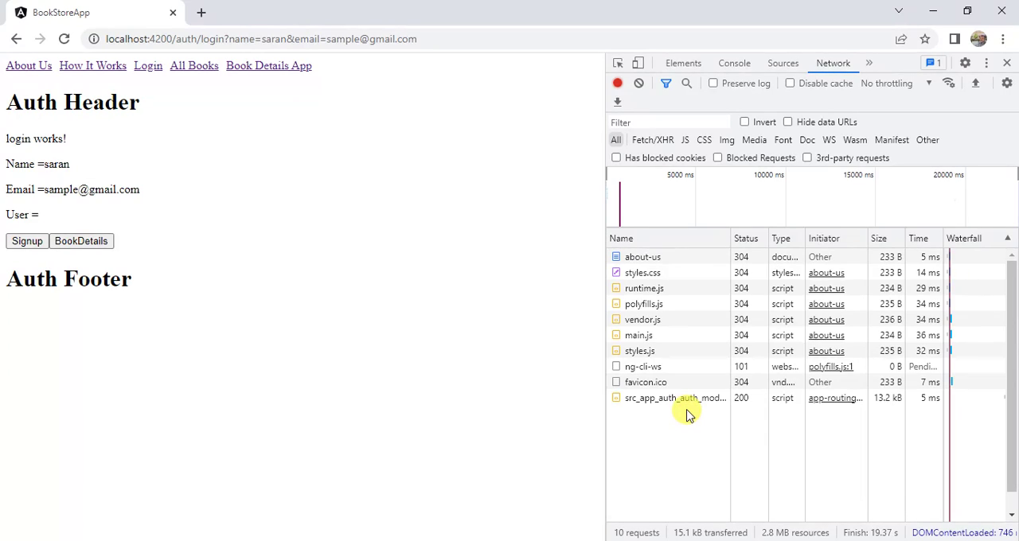
{"action": "mouse_move", "coordinate": [704, 410]}
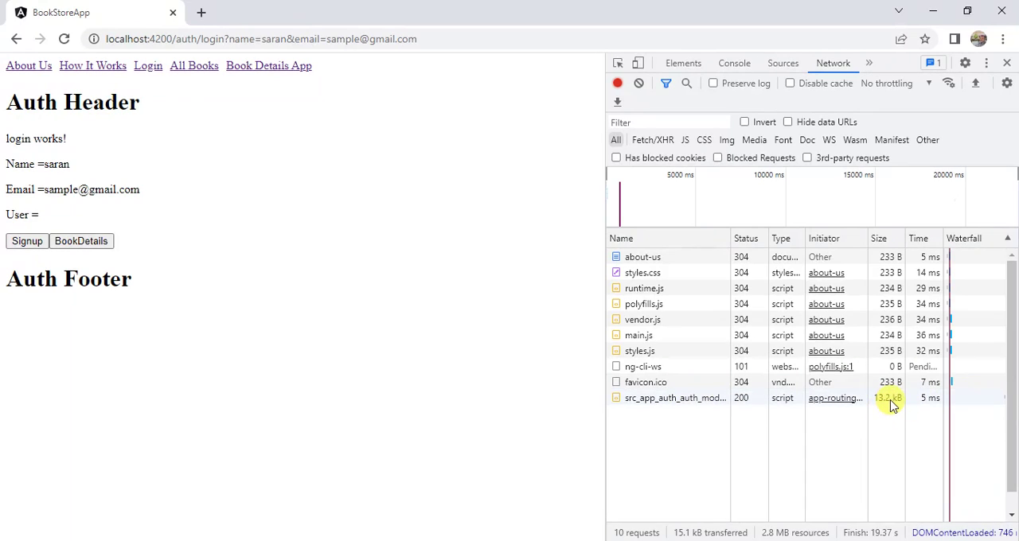
{"action": "mouse_move", "coordinate": [667, 427]}
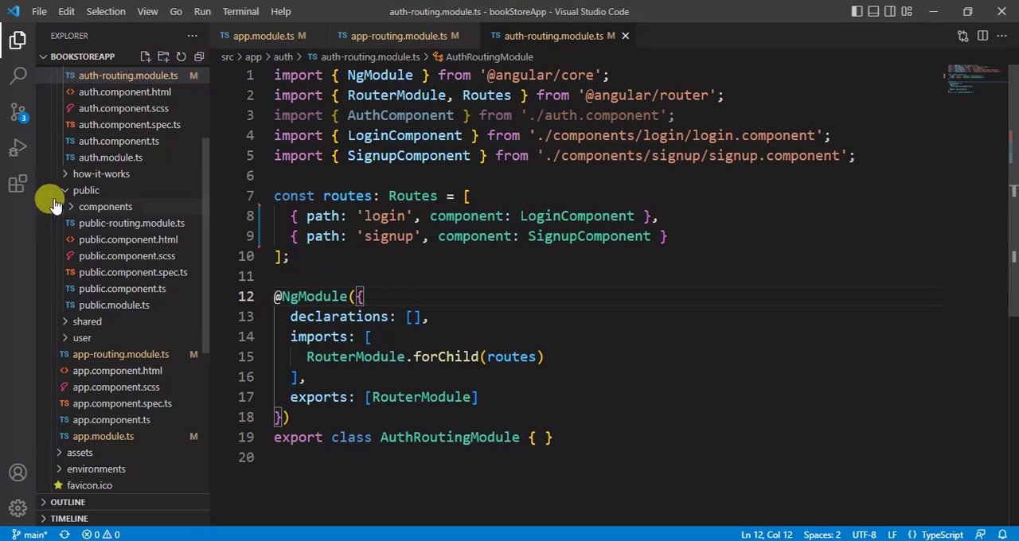
Review user-routing.module.ts's add-book and delete-book routes, then return to app-routing.module.ts.
{"action": "left_click", "coordinate": [86, 189]}
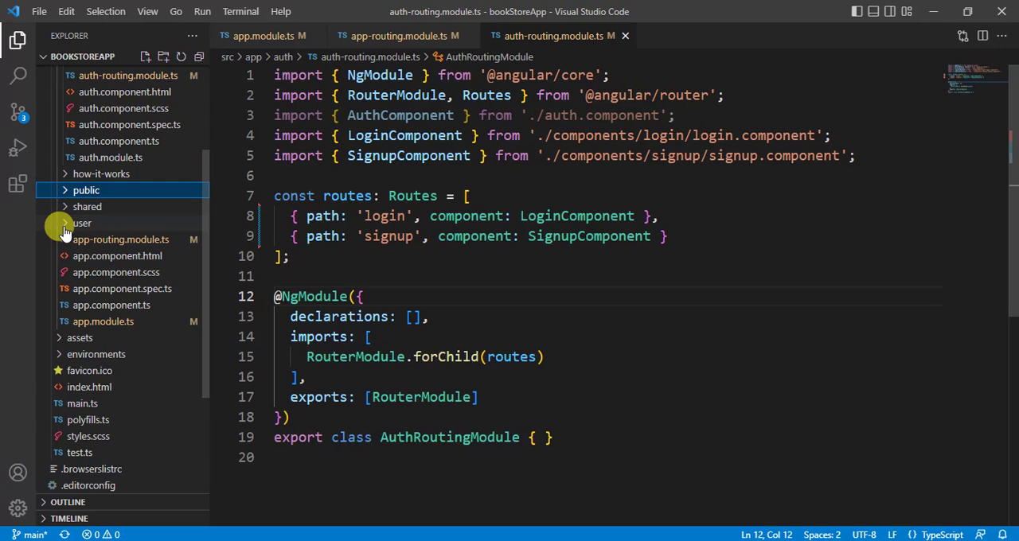
{"action": "left_click", "coordinate": [83, 223]}
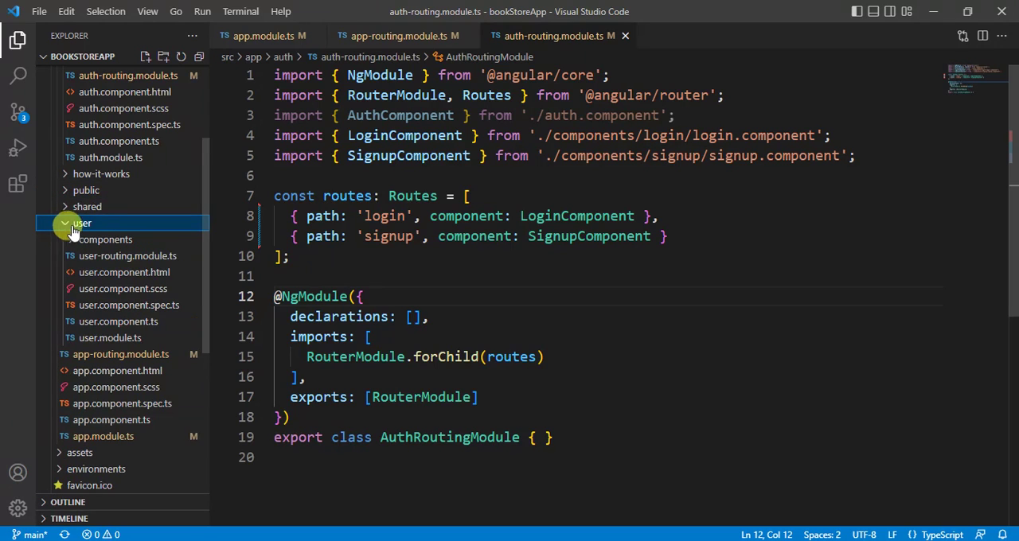
{"action": "left_click", "coordinate": [127, 255]}
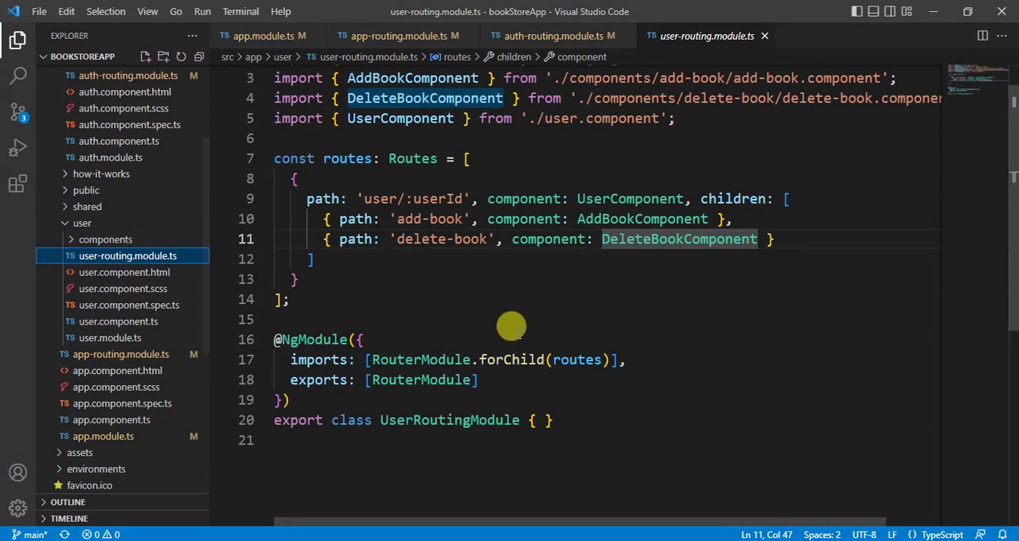
{"action": "mouse_move", "coordinate": [465, 283]}
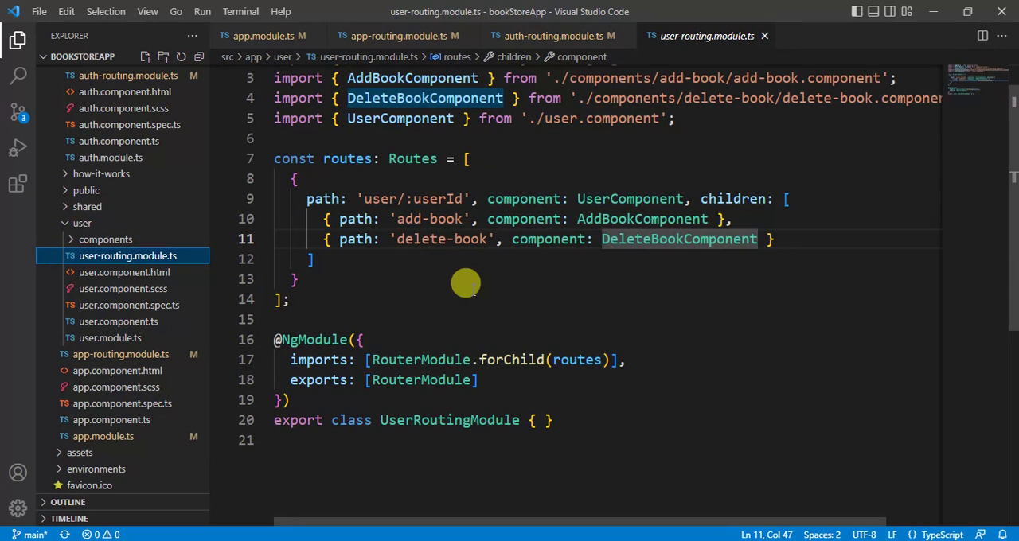
{"action": "mouse_move", "coordinate": [464, 266]}
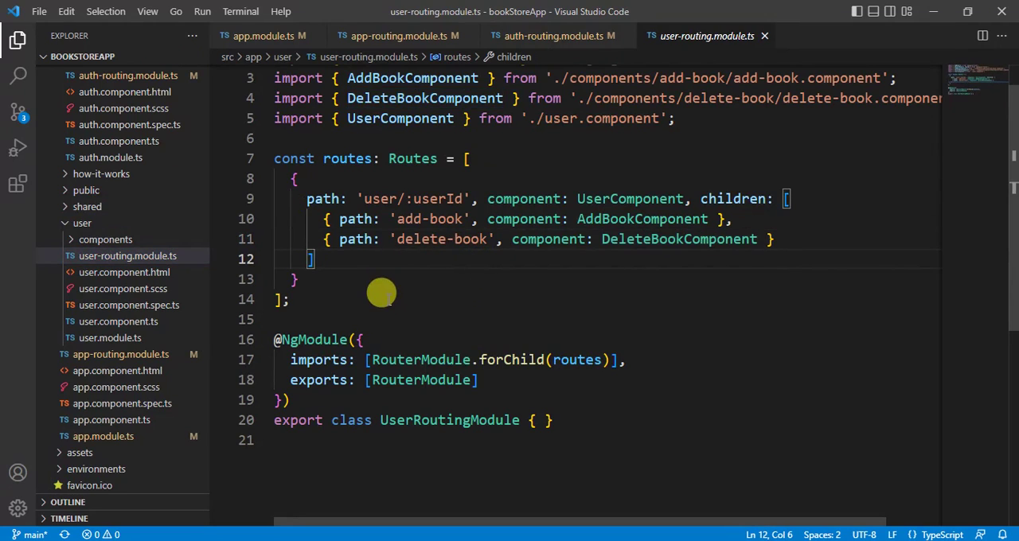
{"action": "mouse_move", "coordinate": [533, 35]}
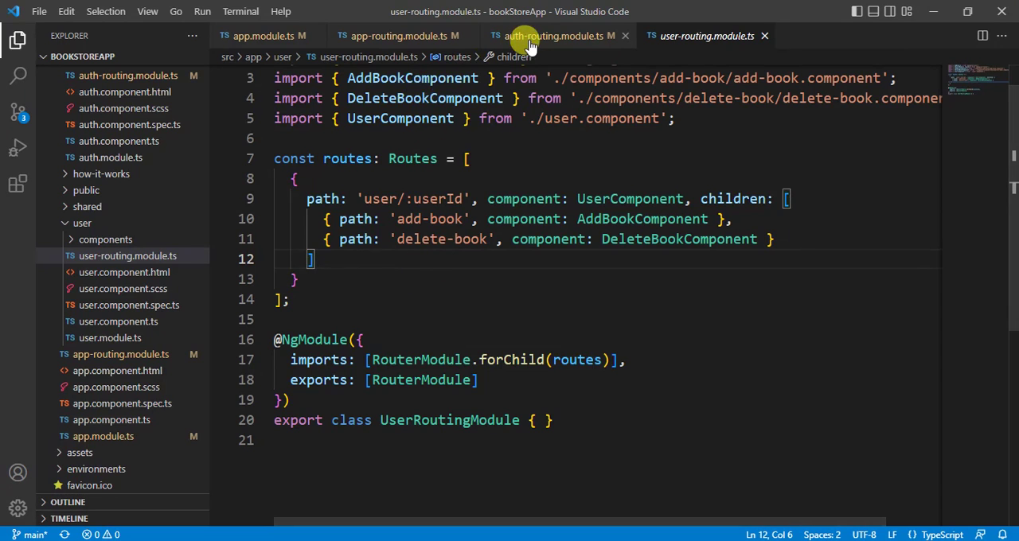
{"action": "left_click", "coordinate": [389, 35]}
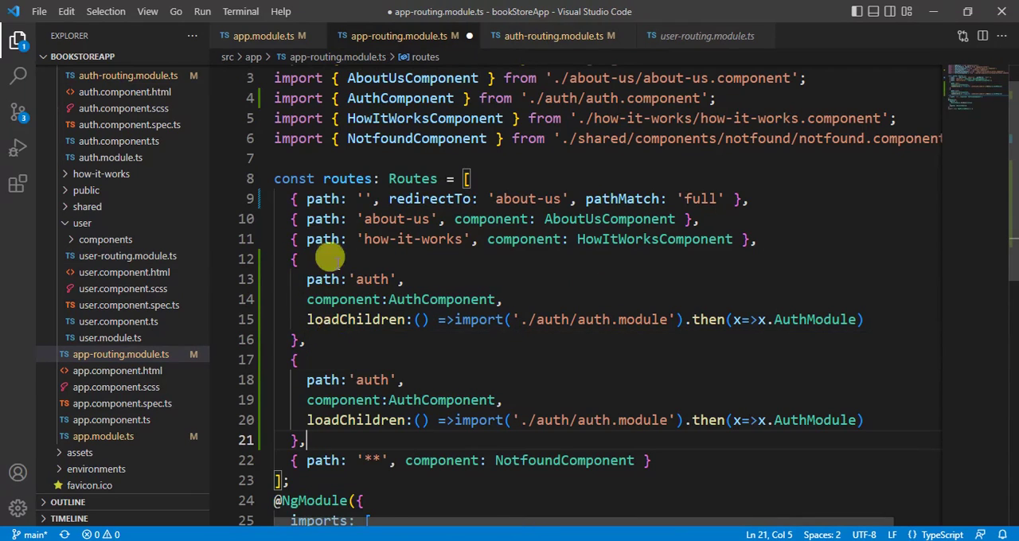
Change the duplicate route to path 'user/:userId' with UserComponent.
{"action": "left_click", "coordinate": [702, 35]}
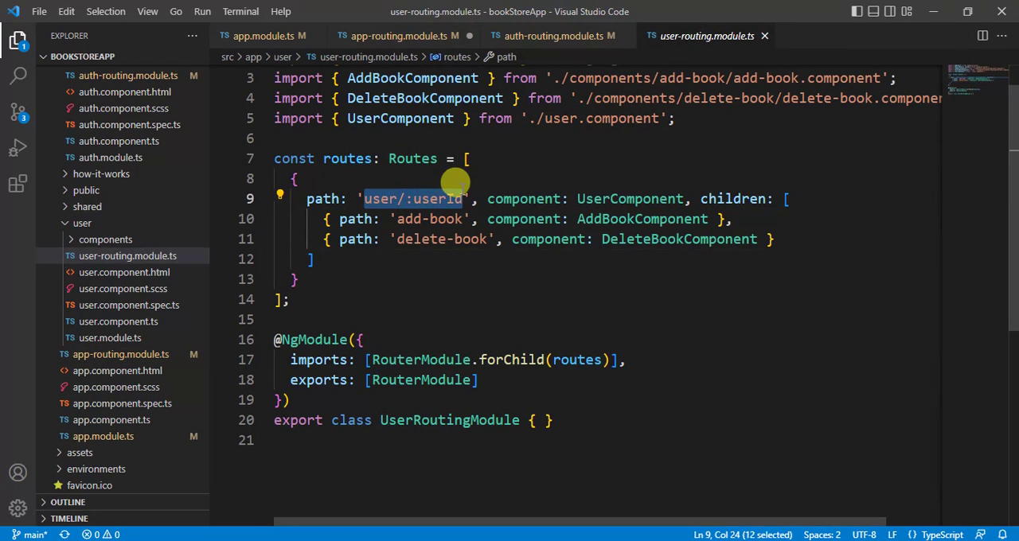
{"action": "left_click", "coordinate": [395, 35]}
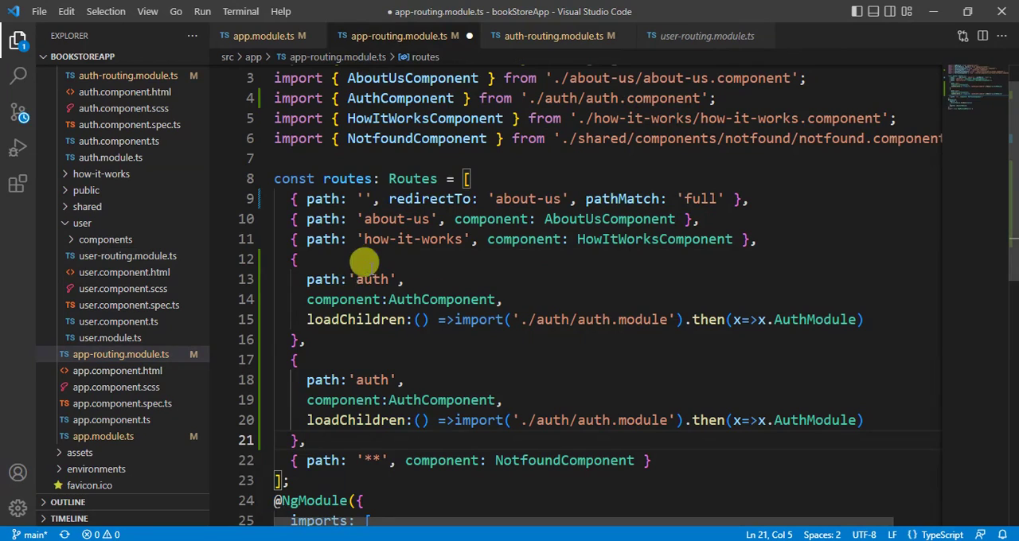
{"action": "double_click", "coordinate": [372, 379]}
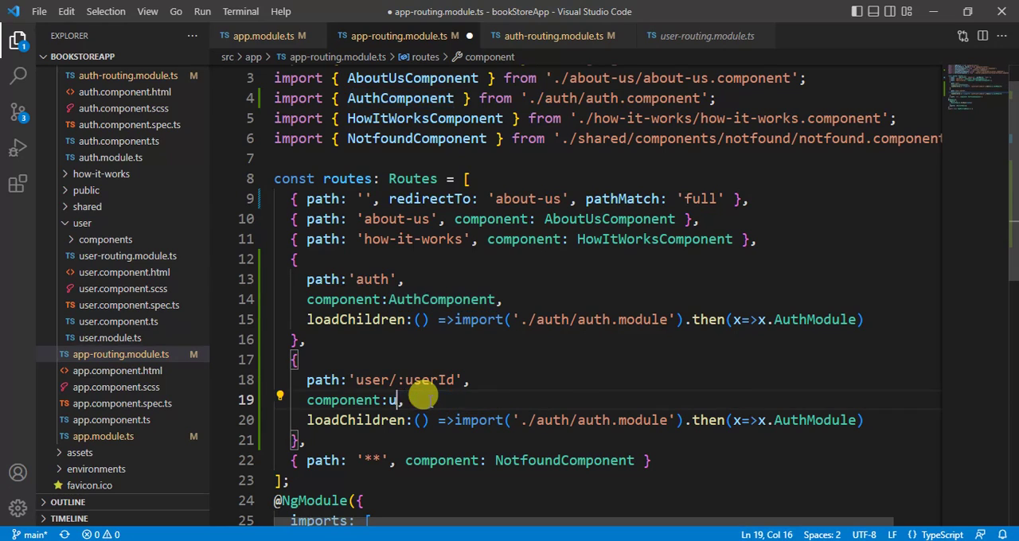
{"action": "type", "text": "se"}
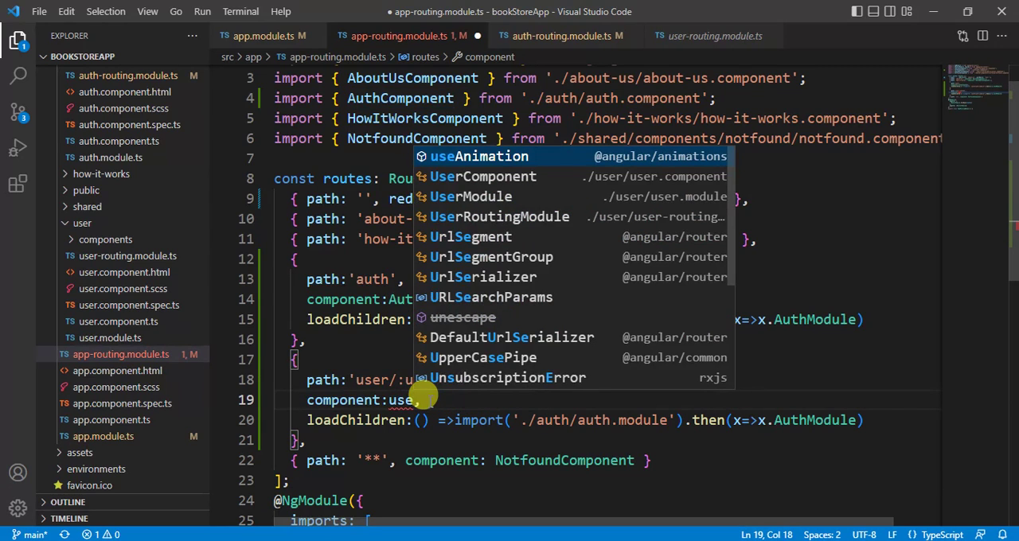
{"action": "left_click", "coordinate": [482, 175]}
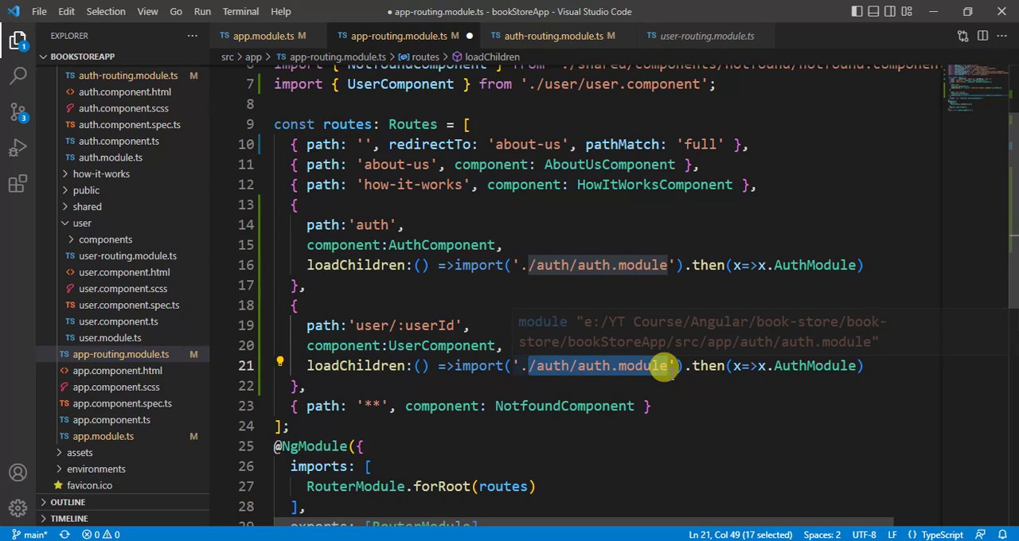
Point its loadChildren at './user/user.module' returning x.UserModule.
{"action": "key", "text": "Delete"}
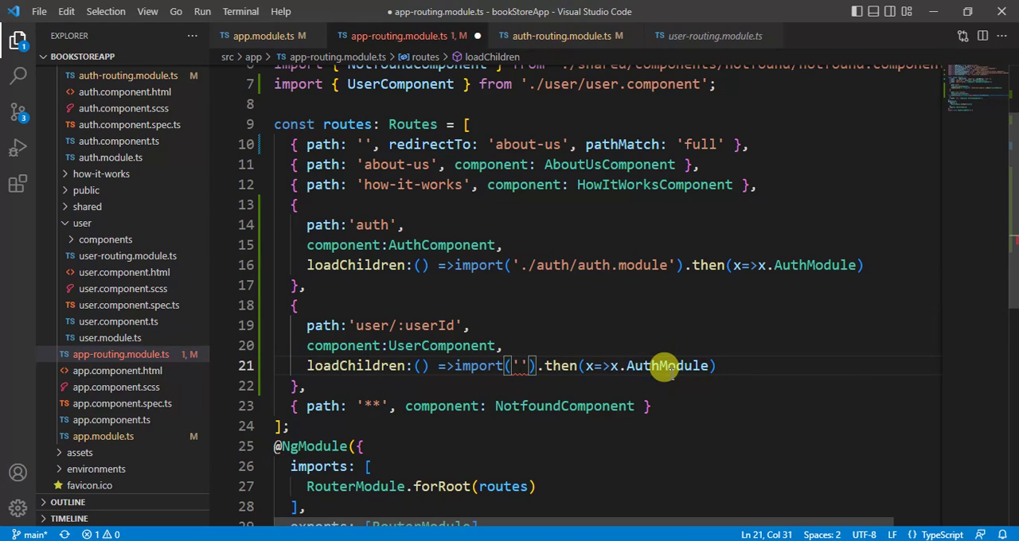
{"action": "type", "text": "."}
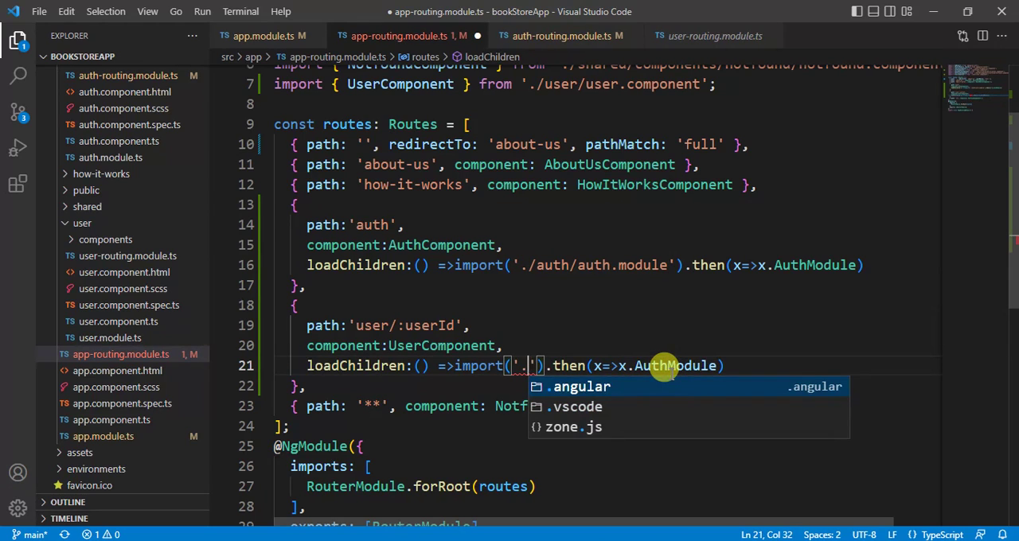
{"action": "type", "text": "./user"}
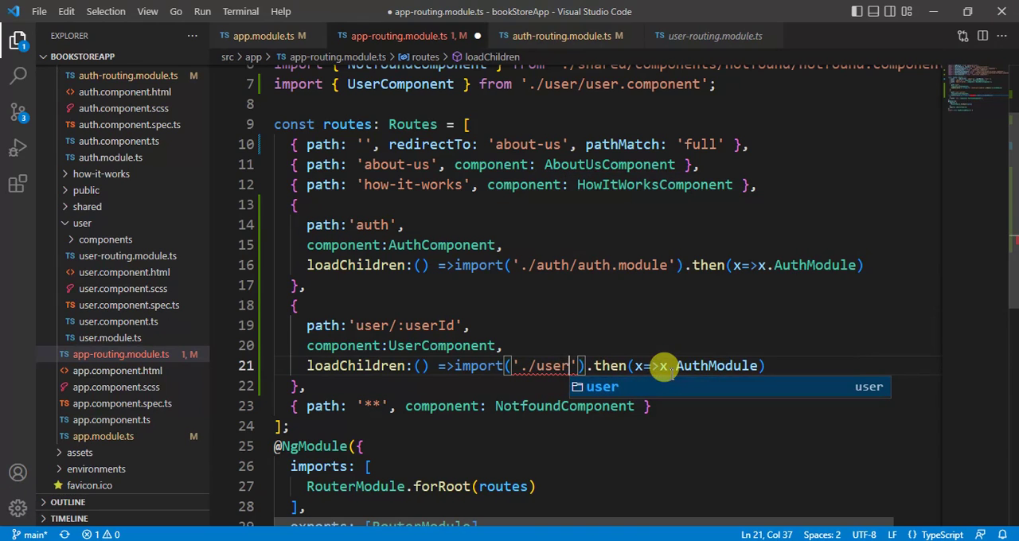
{"action": "type", "text": "/user.module"}
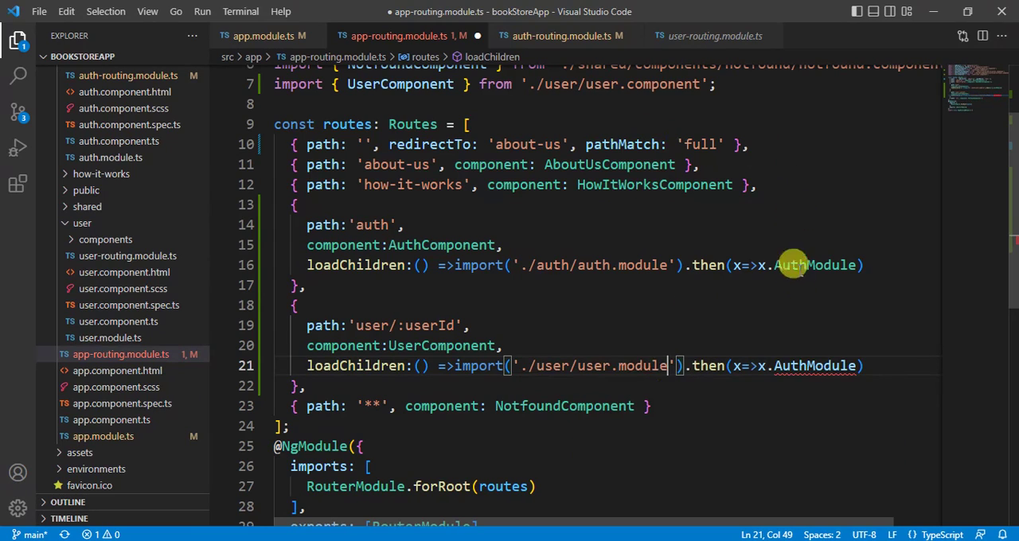
{"action": "double_click", "coordinate": [815, 366]}
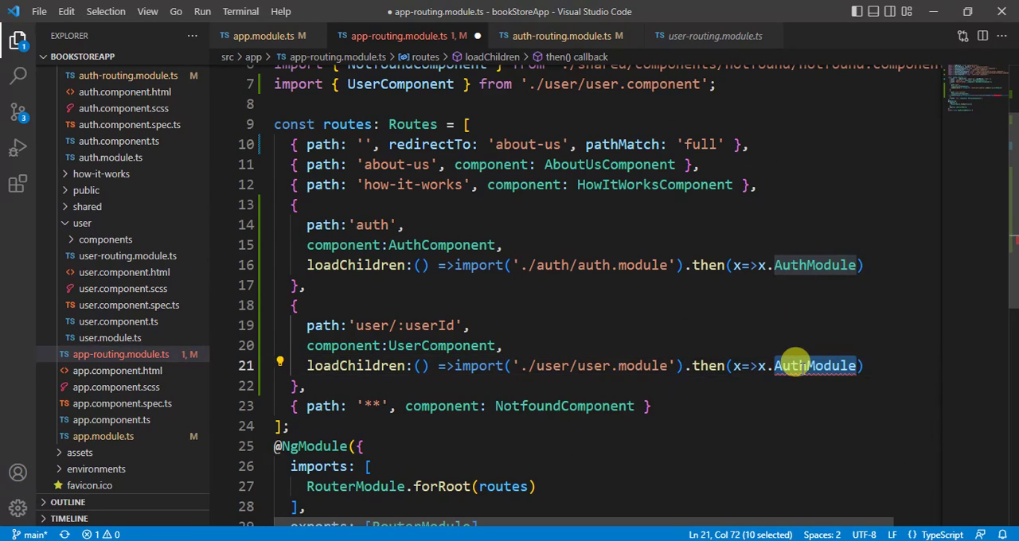
{"action": "type", "text": "user"}
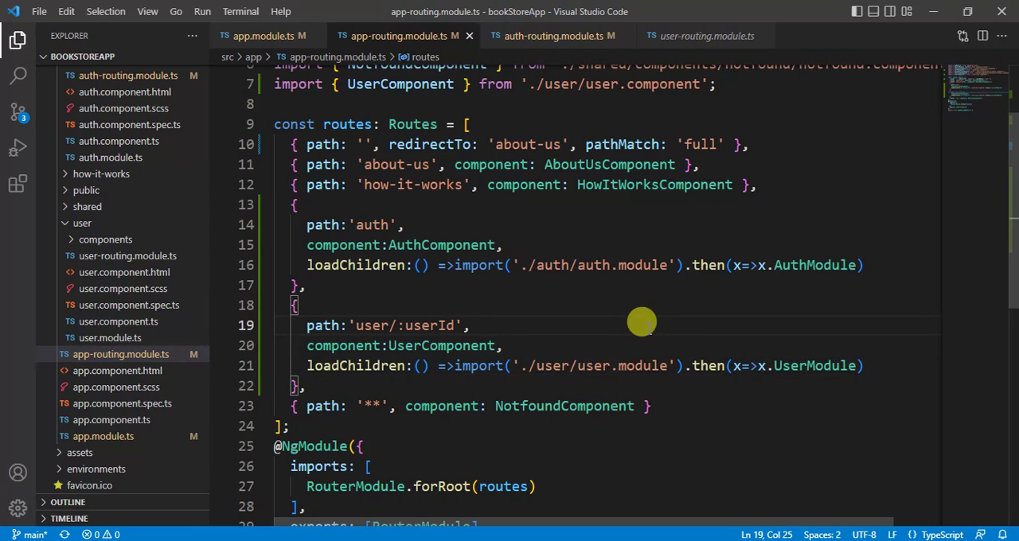
{"action": "left_click", "coordinate": [698, 35]}
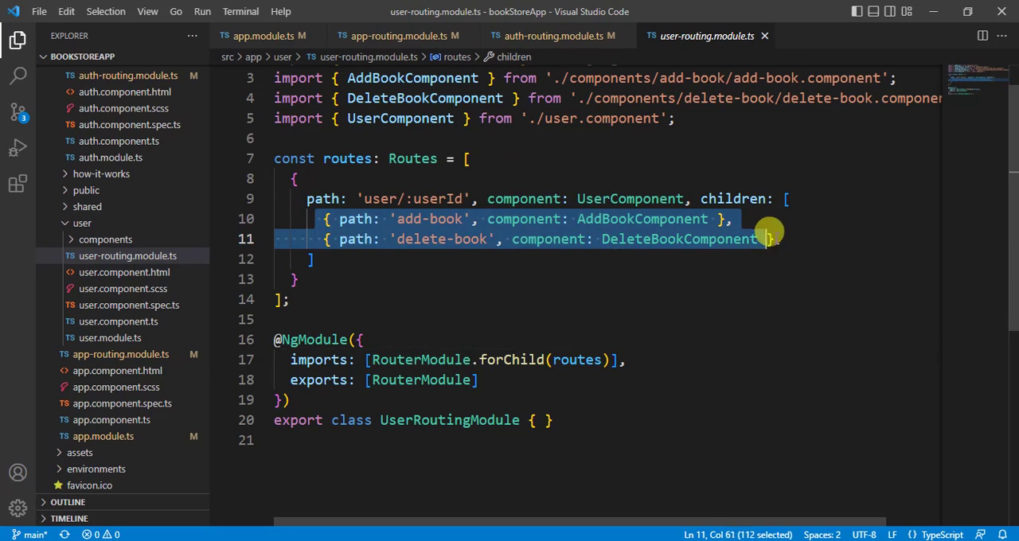
Delete the selected child route lines in user-routing.module.ts.
{"action": "key", "text": "Delete"}
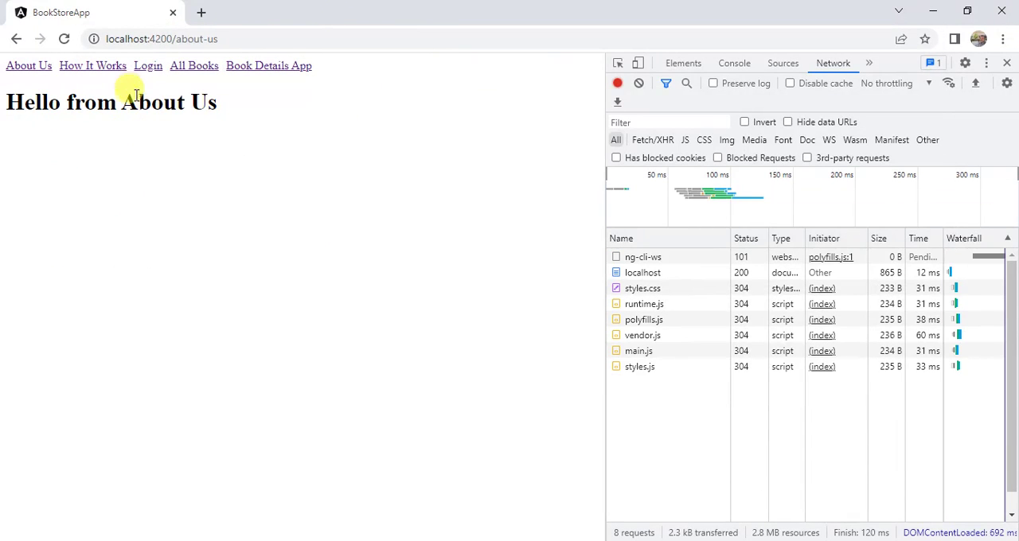
{"action": "mouse_move", "coordinate": [147, 65]}
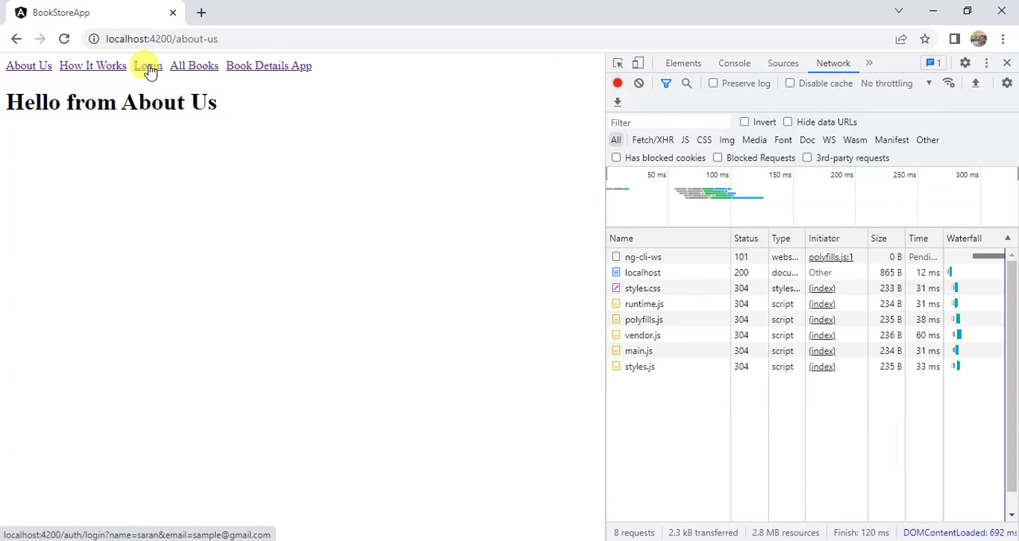
Navigate to the Login page so the auth module chunk loads in the Network requests.
{"action": "left_click", "coordinate": [147, 67]}
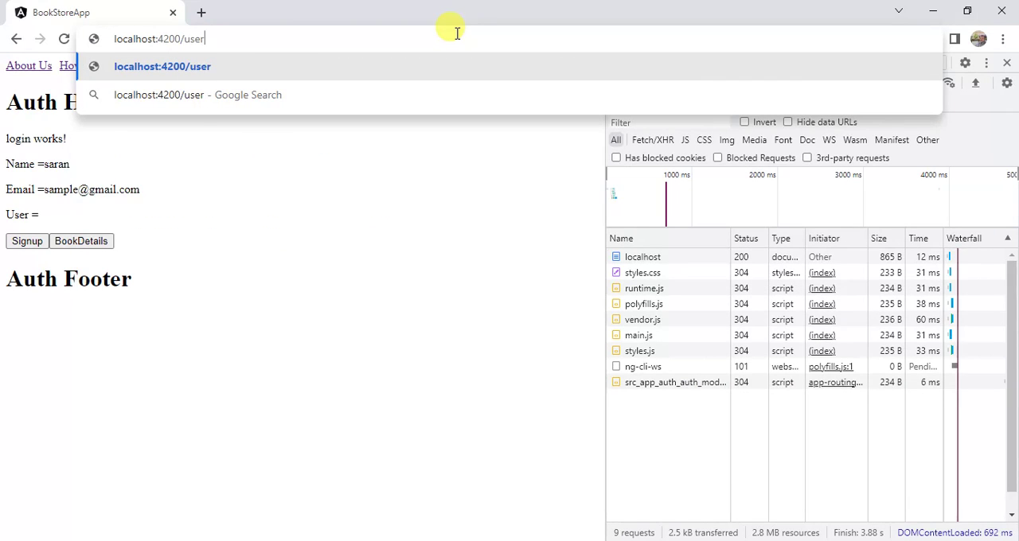
Load localhost:4200/user/1/delete-book, showing the user module chunk among the requests.
{"action": "type", "text": "/"}
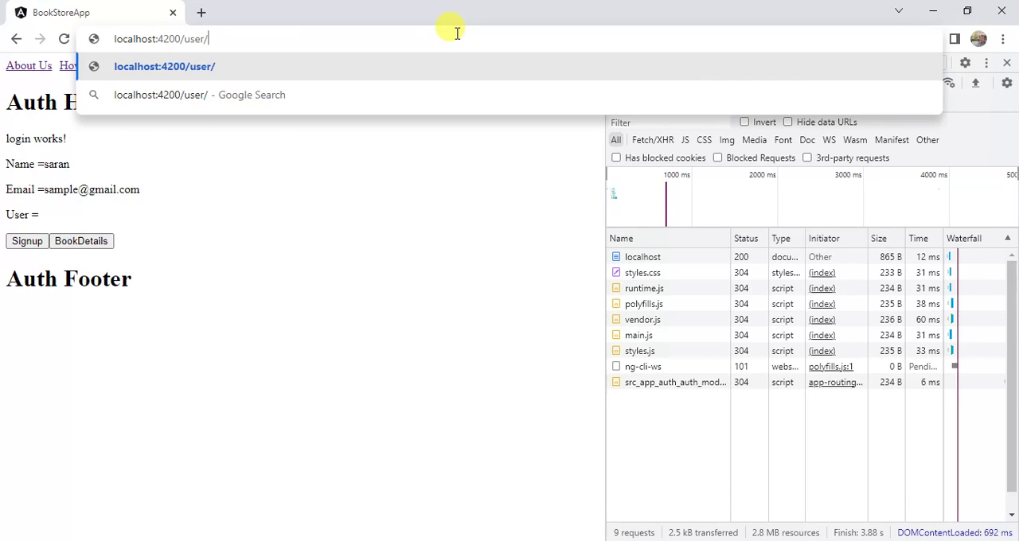
{"action": "type", "text": "1/delete-book"}
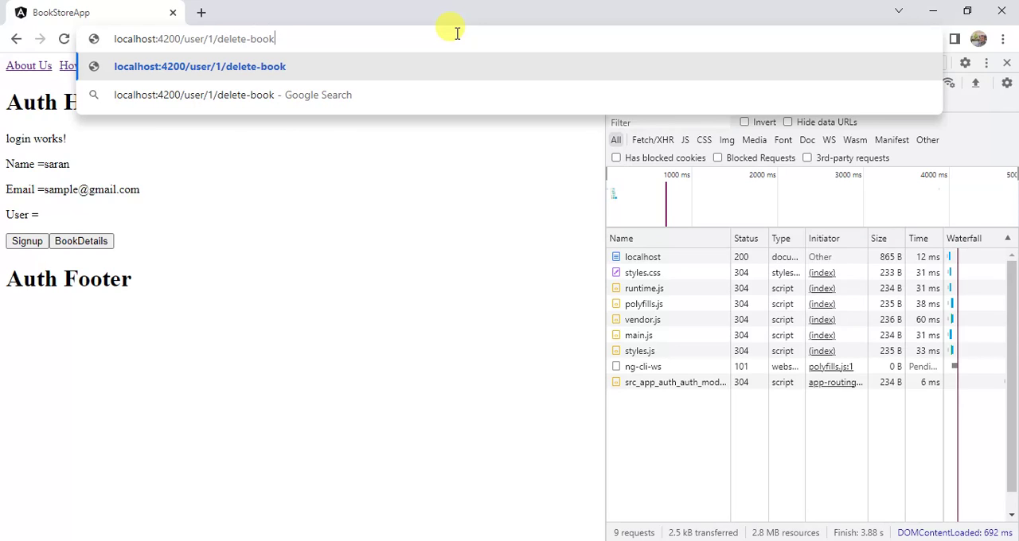
{"action": "key", "text": "Enter"}
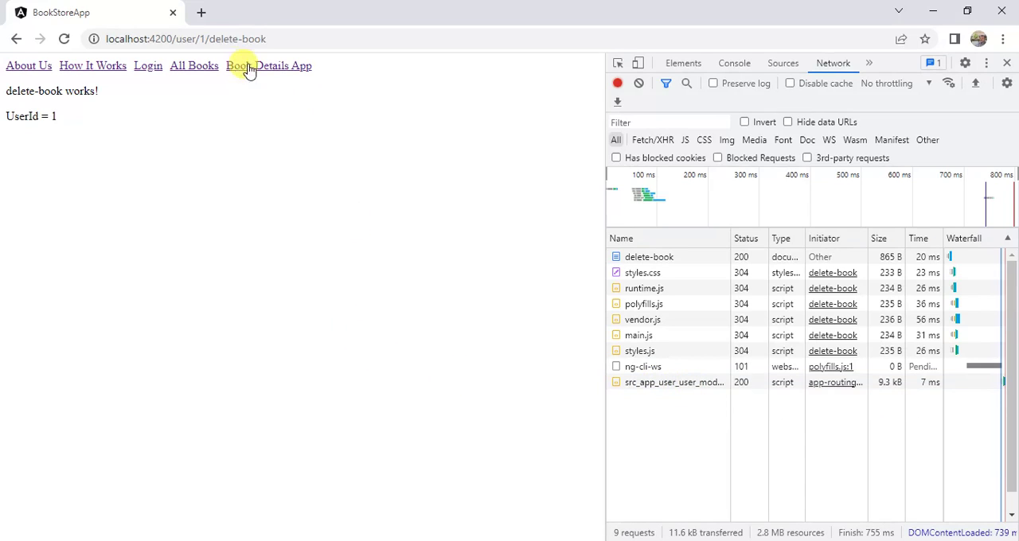
{"action": "mouse_move", "coordinate": [321, 92]}
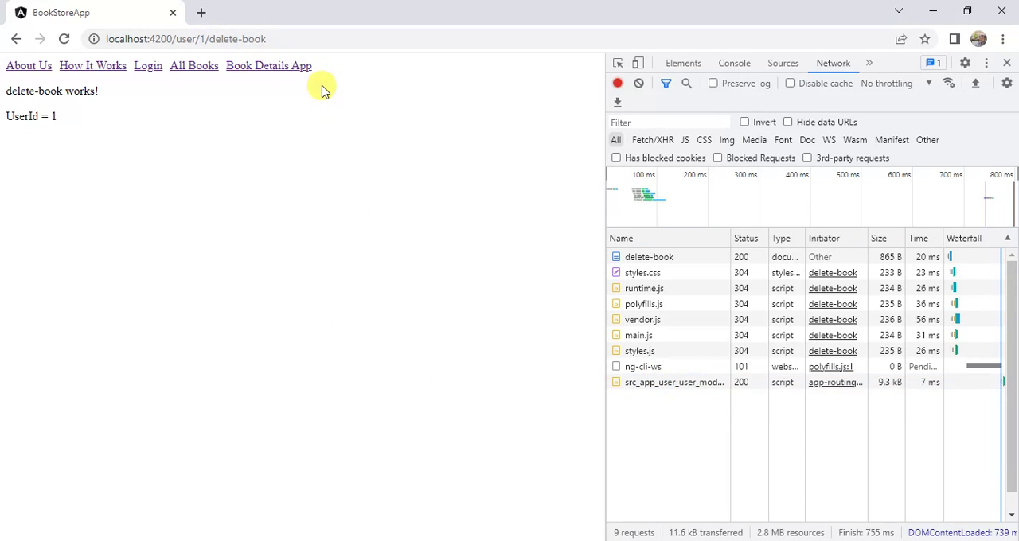
{"action": "mouse_move", "coordinate": [682, 408]}
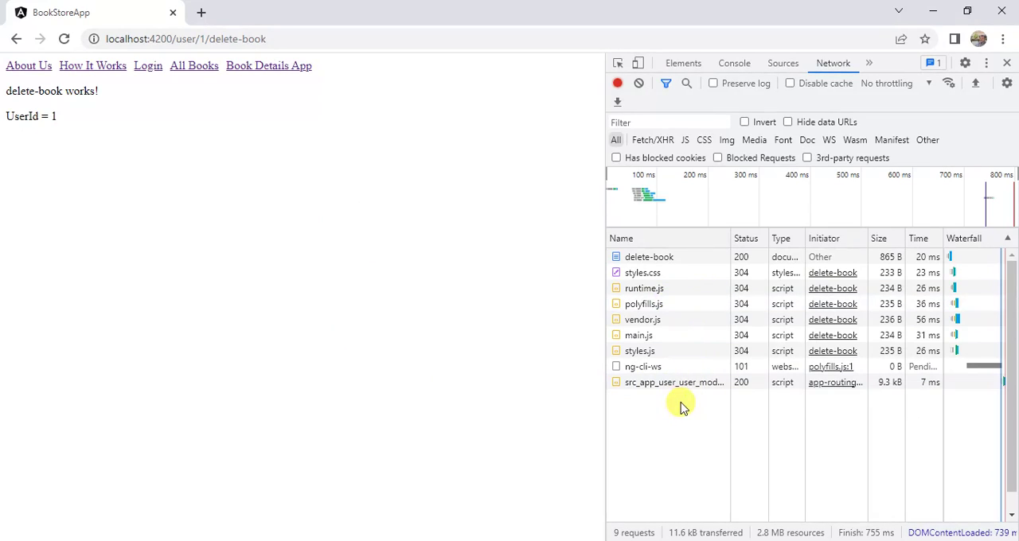
{"action": "mouse_move", "coordinate": [370, 356]}
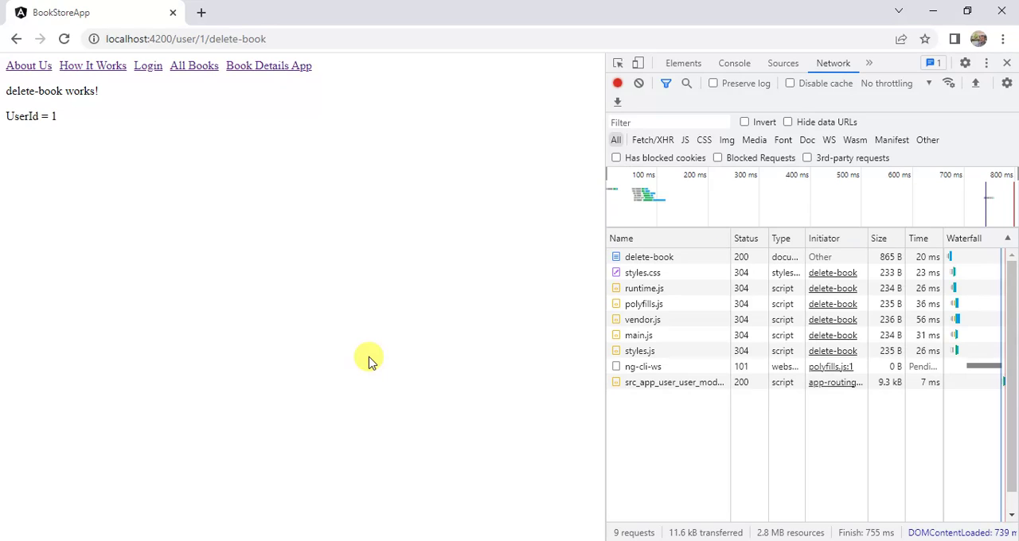
{"action": "mouse_move", "coordinate": [379, 333]}
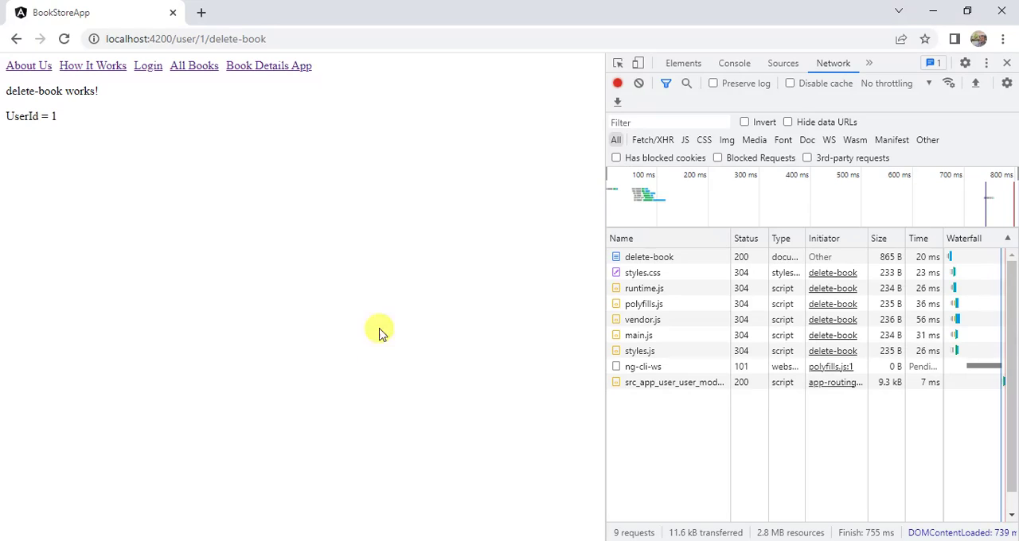
{"action": "mouse_move", "coordinate": [337, 287]}
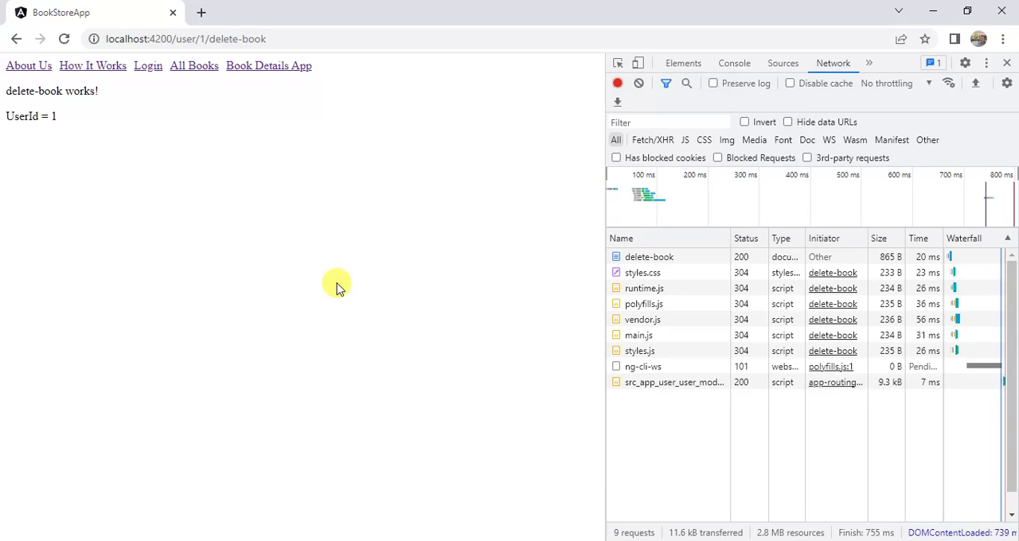